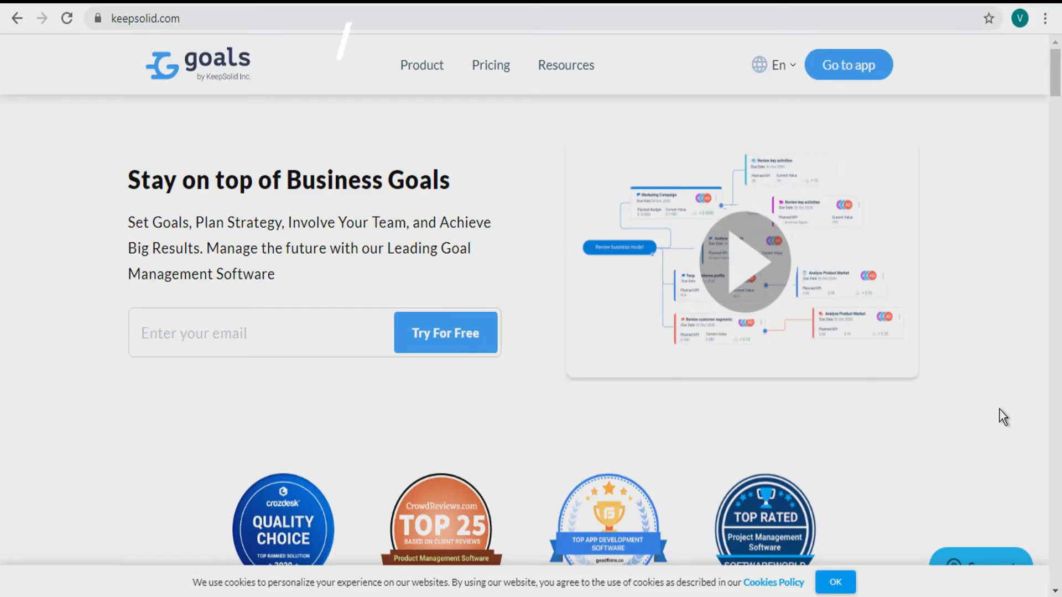
Step: Scroll through the keepsolid.com Goals homepage before entering the web app's empty Objectives list
{"action": "scroll", "scroll_direction": "down", "scroll_amount": 3}
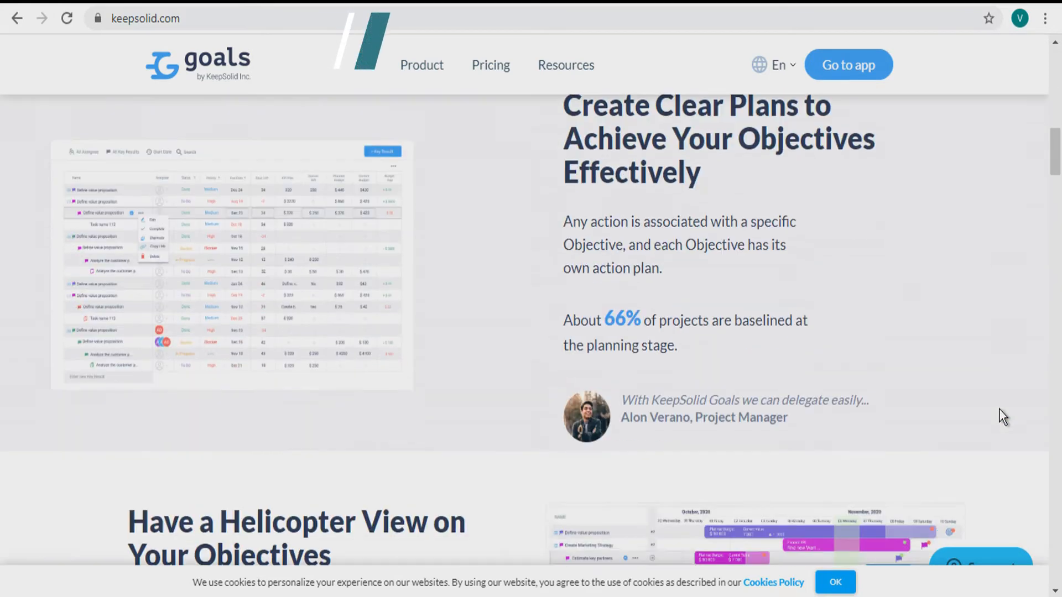
{"action": "scroll", "scroll_direction": "down", "scroll_amount": 3}
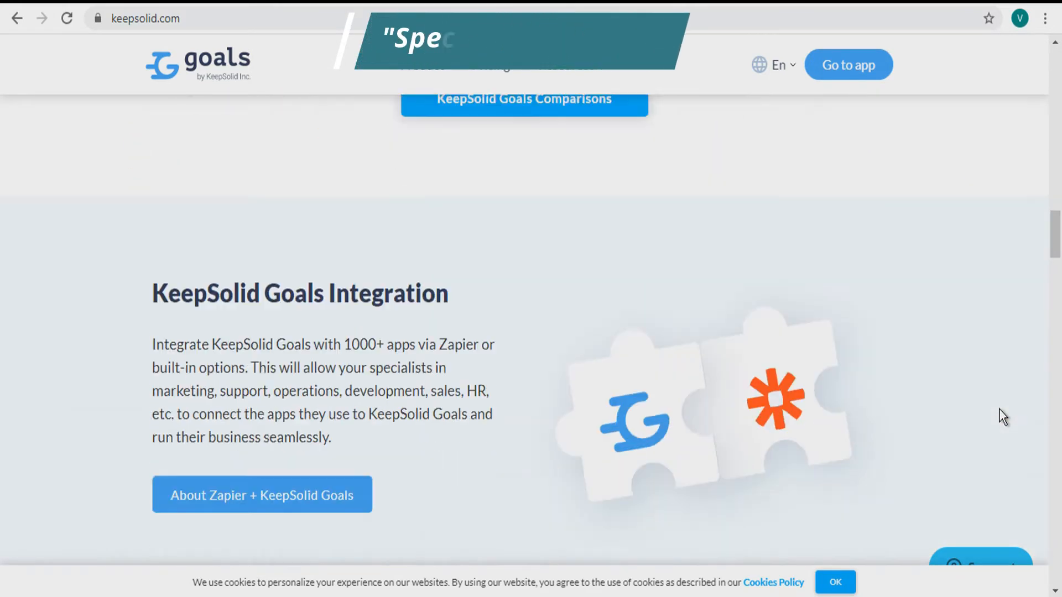
{"action": "scroll", "scroll_direction": "up", "scroll_amount": 3}
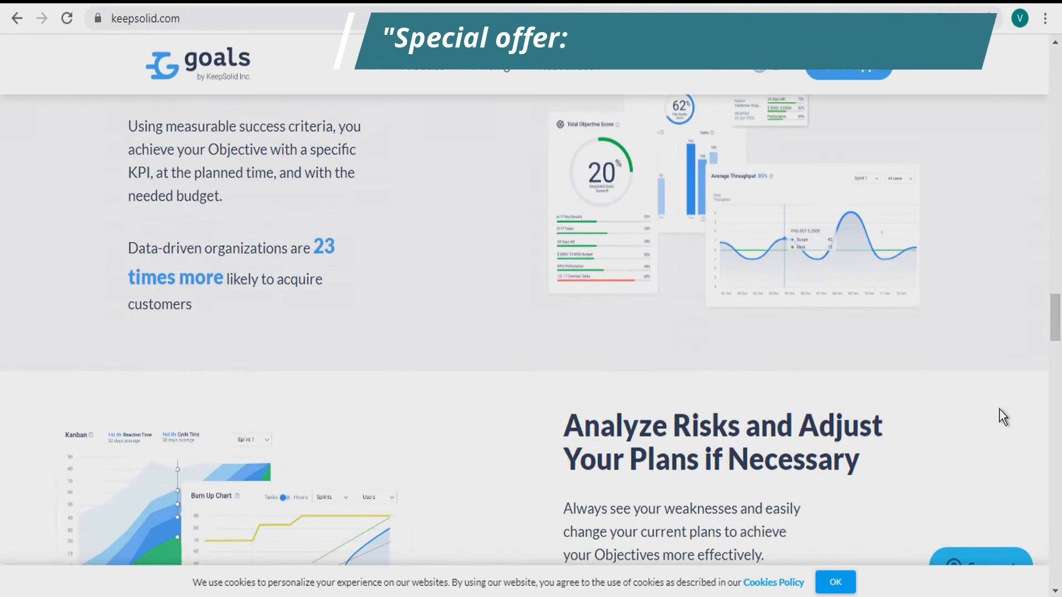
{"action": "scroll", "scroll_direction": "down", "scroll_amount": 3}
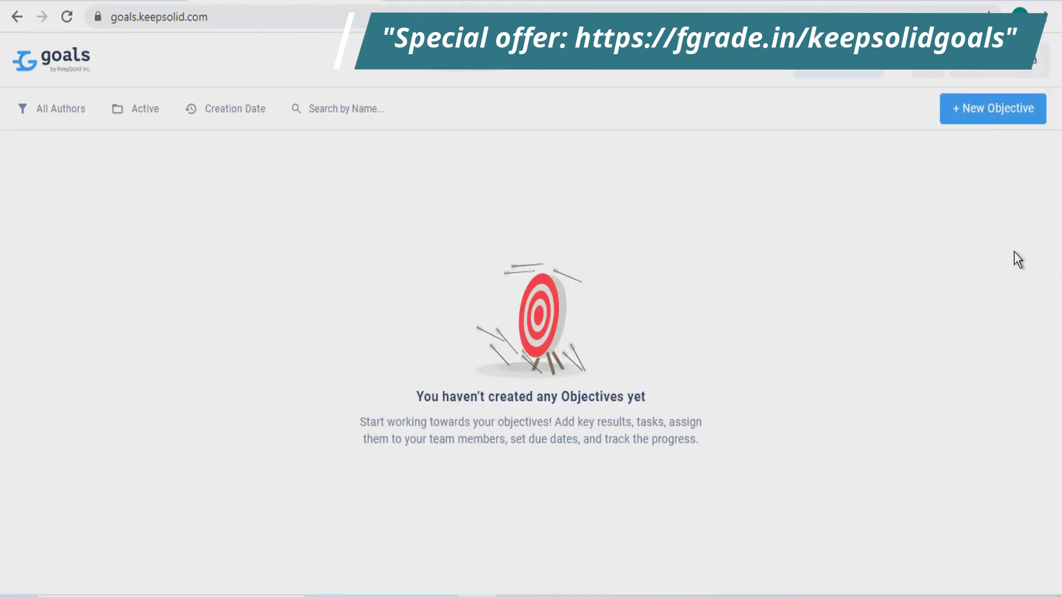
{"action": "mouse_move", "coordinate": [983, 242]}
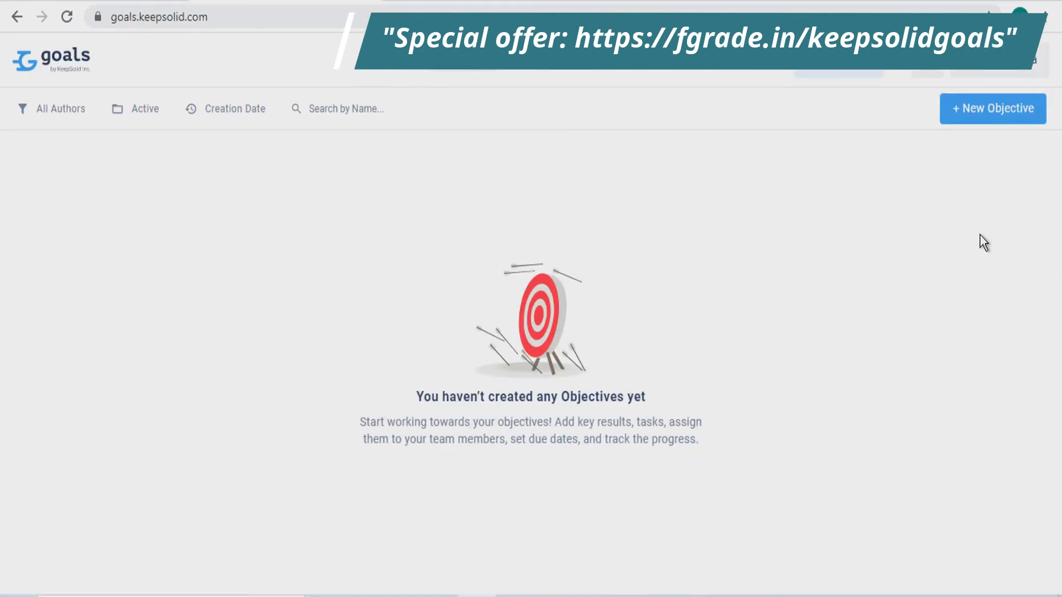
{"action": "mouse_move", "coordinate": [982, 121]}
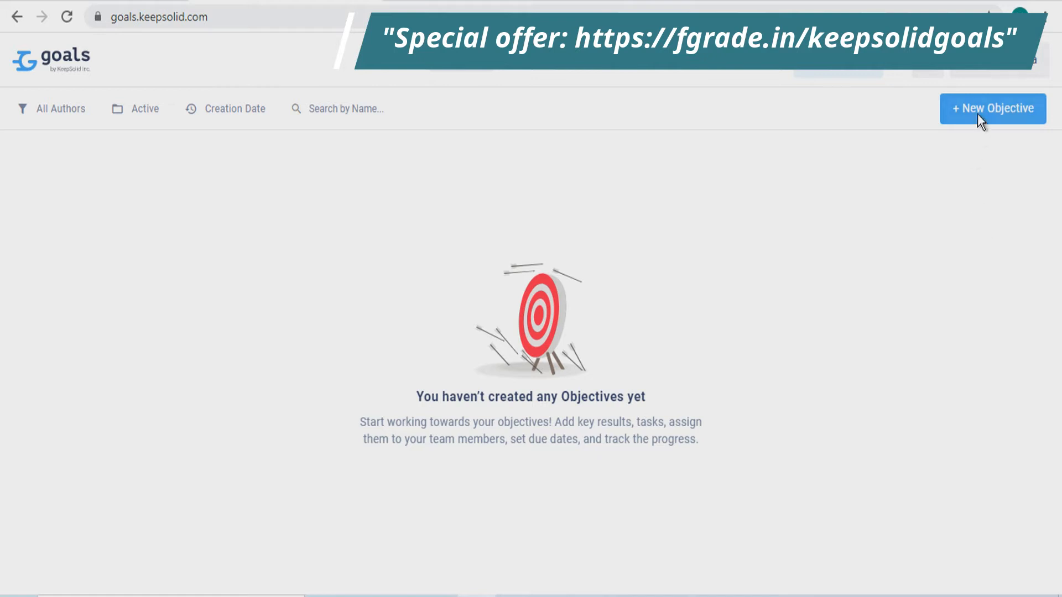
Step: Start a new objective and name it 'Create Presentation'
{"action": "left_click", "coordinate": [992, 109]}
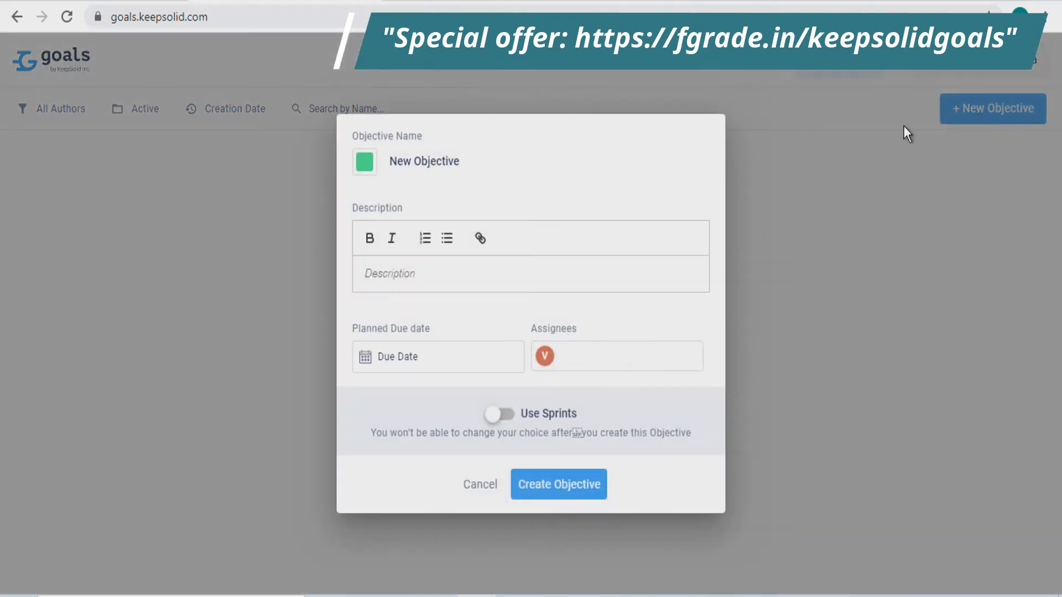
{"action": "left_click", "coordinate": [474, 162]}
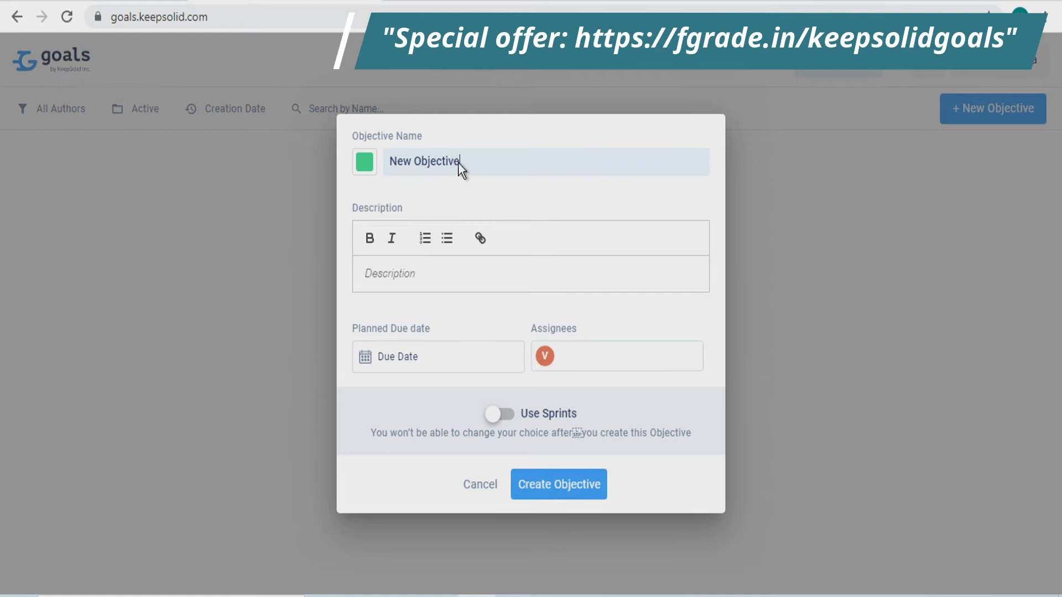
{"action": "key", "text": "ctrl+a"}
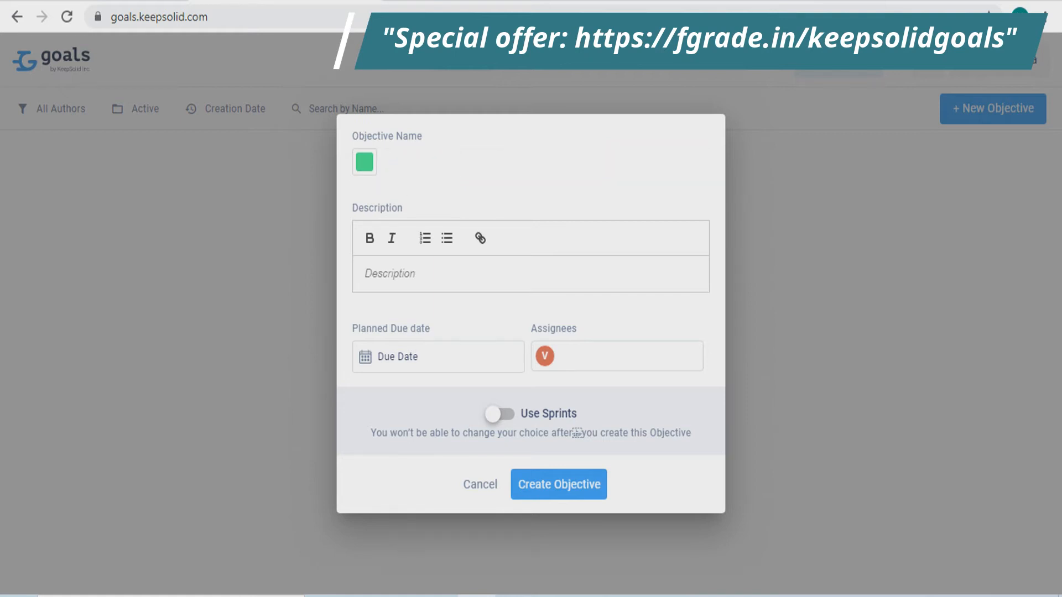
{"action": "type", "text": "Create"}
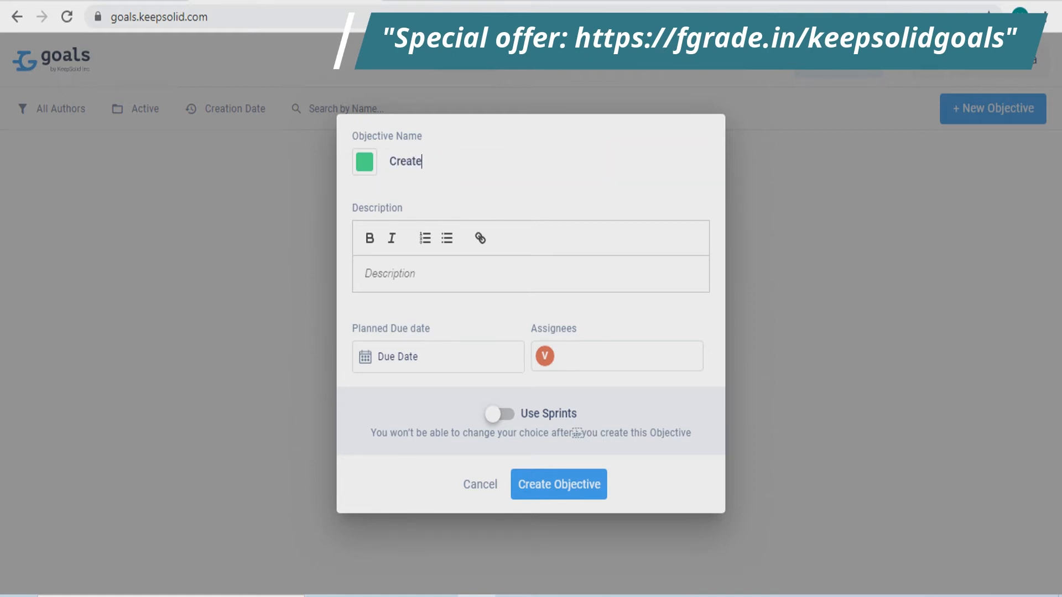
{"action": "type", "text": "Pr"}
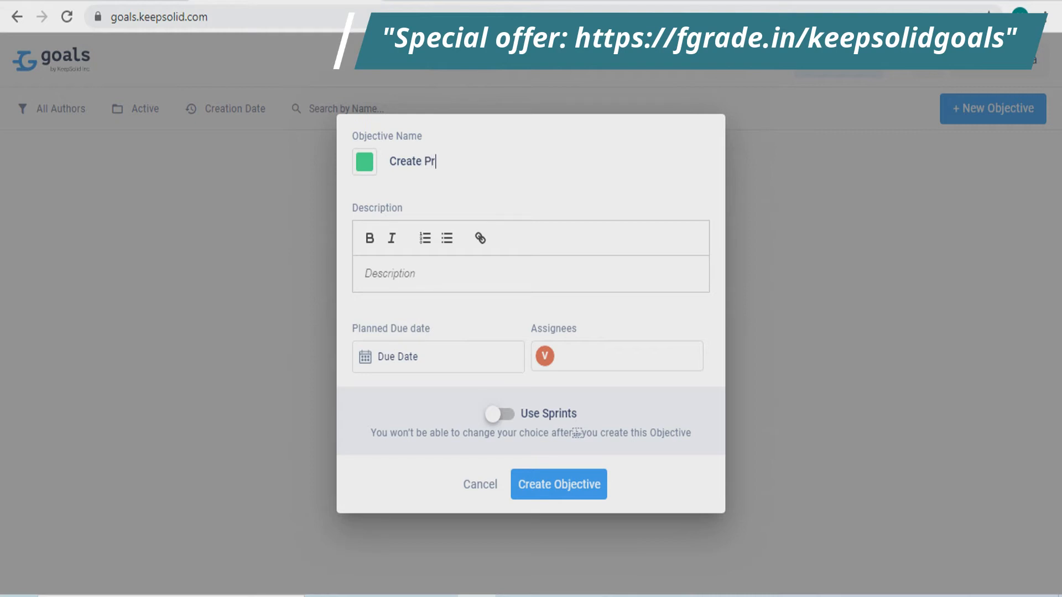
{"action": "type", "text": "ese"}
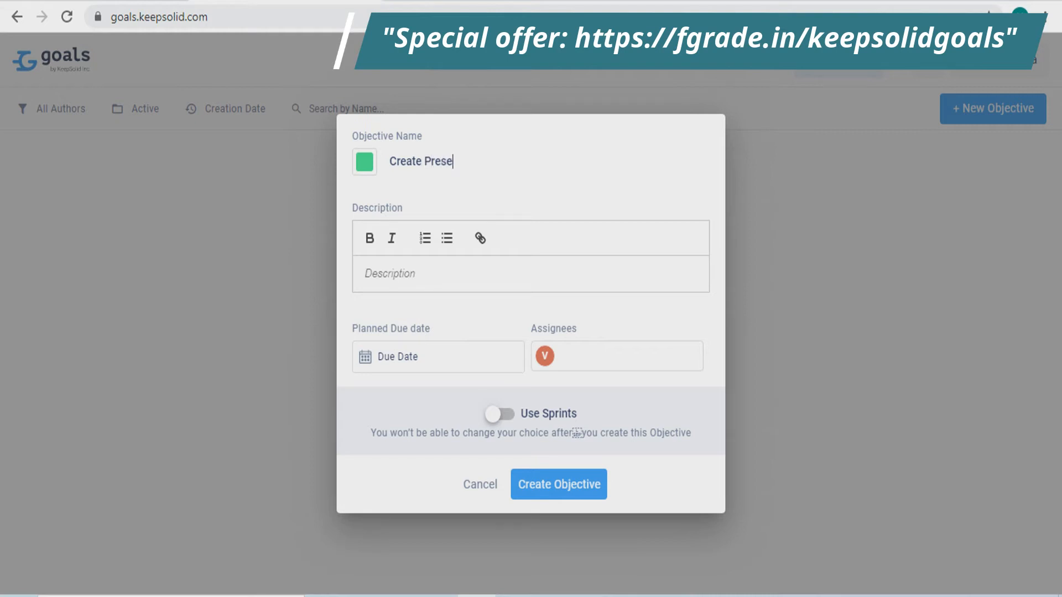
{"action": "type", "text": "ntation"}
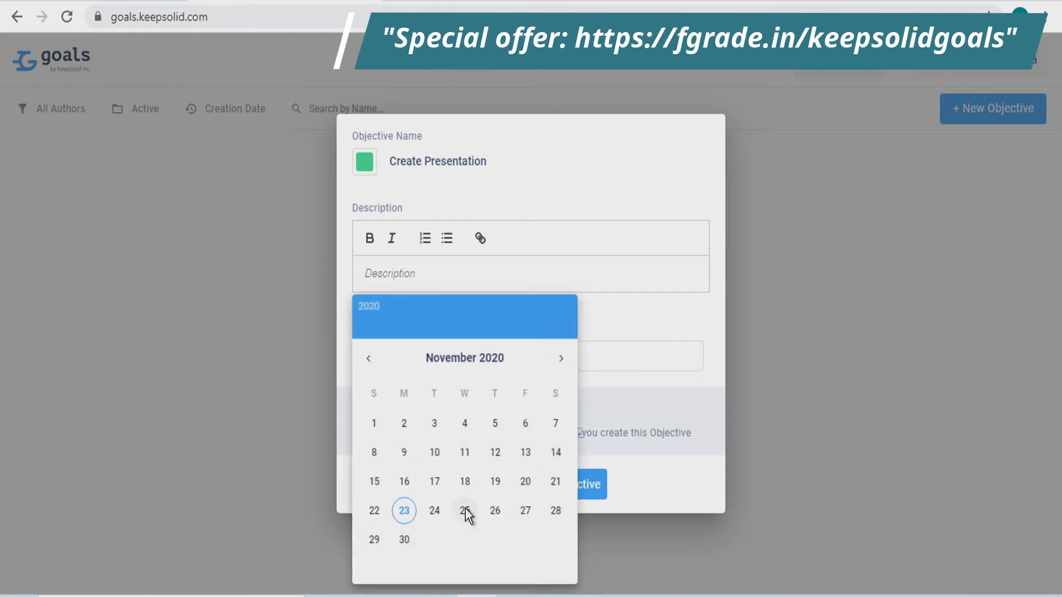
Step: Set the objective's due date to Nov 25, 2020 and check its assignees
{"action": "left_click", "coordinate": [465, 511]}
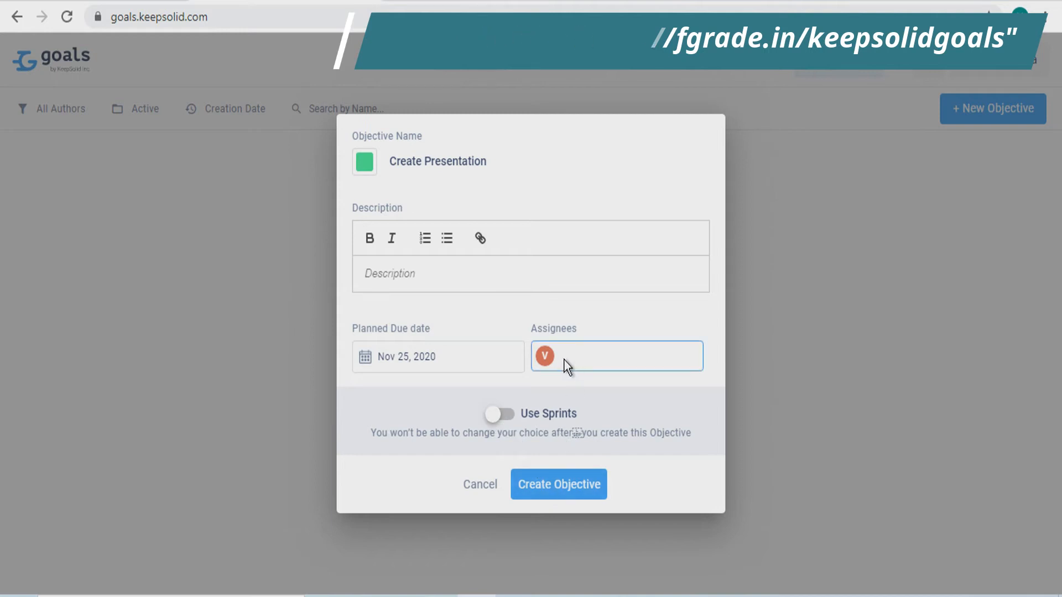
{"action": "left_click", "coordinate": [616, 355]}
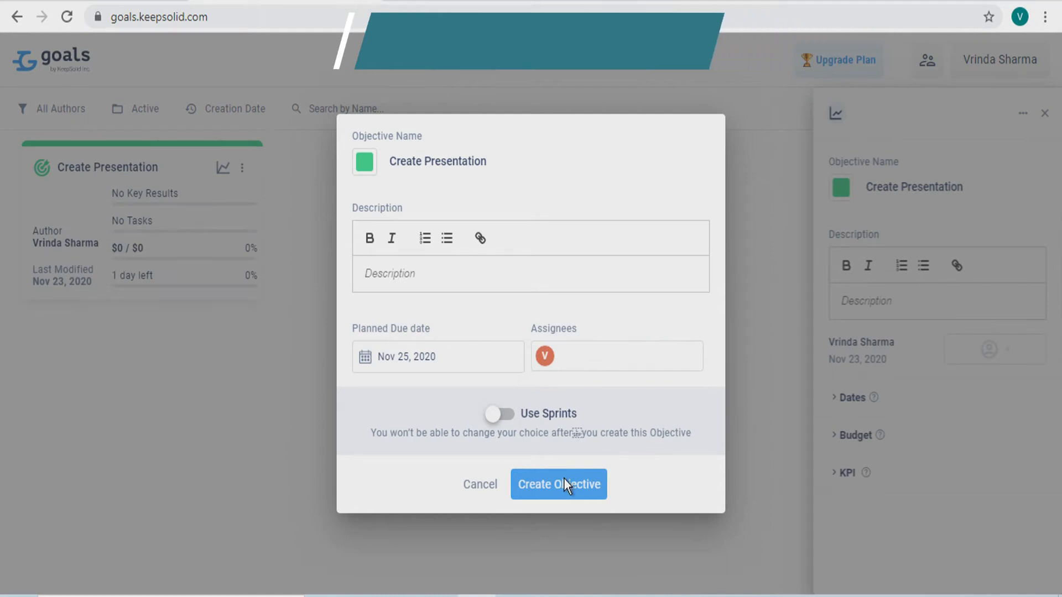
Step: Confirm creation of the Create Presentation objective and land on its Objective Map
{"action": "left_click", "coordinate": [558, 485]}
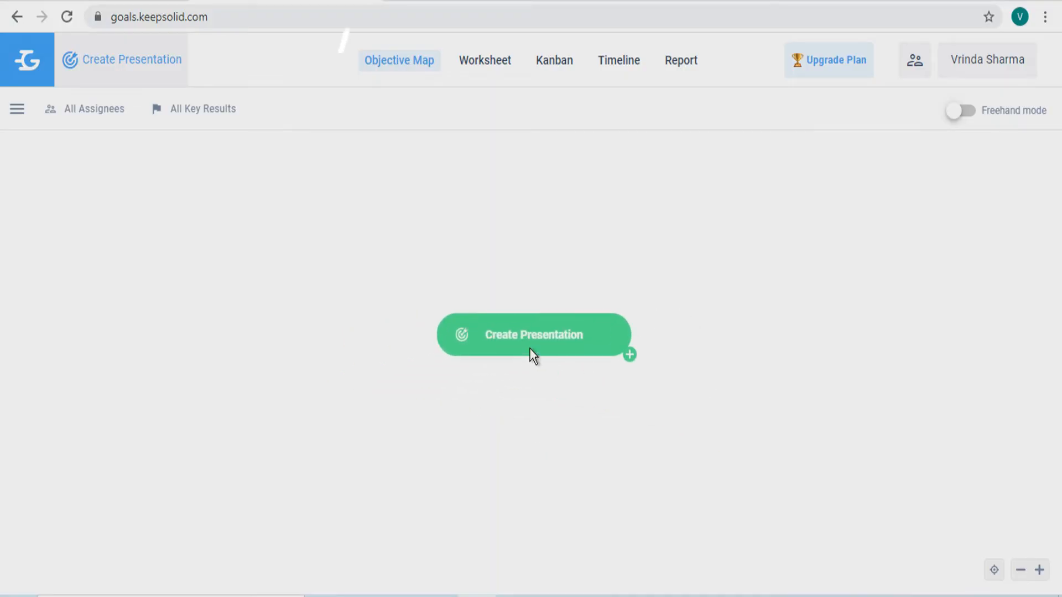
Step: Add a key result 'Choose suitable objective for the…' under Create Presentation and view its due date
{"action": "left_click", "coordinate": [630, 355]}
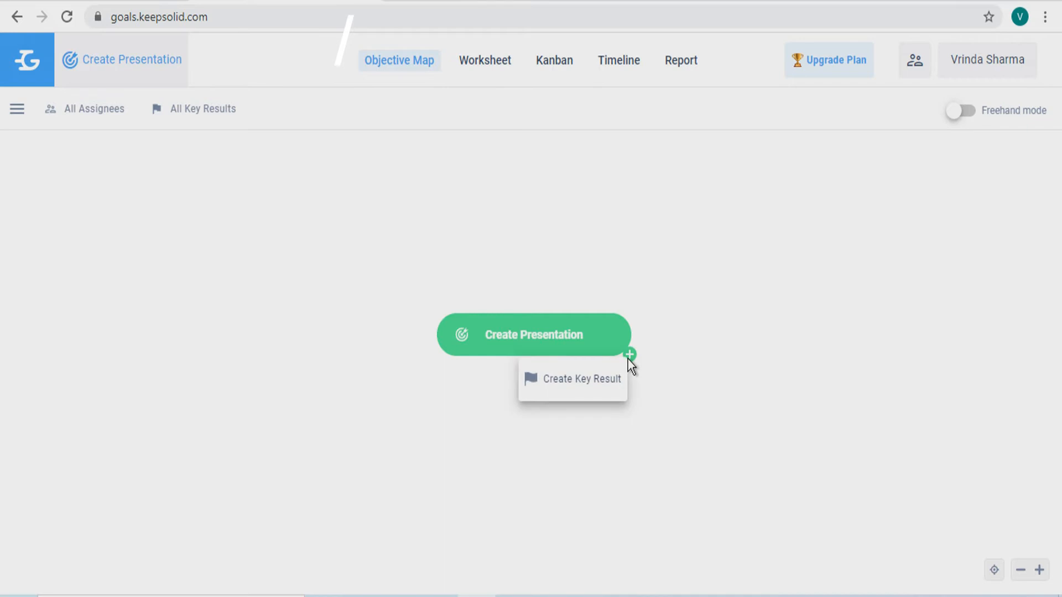
{"action": "left_click", "coordinate": [584, 378]}
{"action": "type", "text": "Choose suitable obje"}
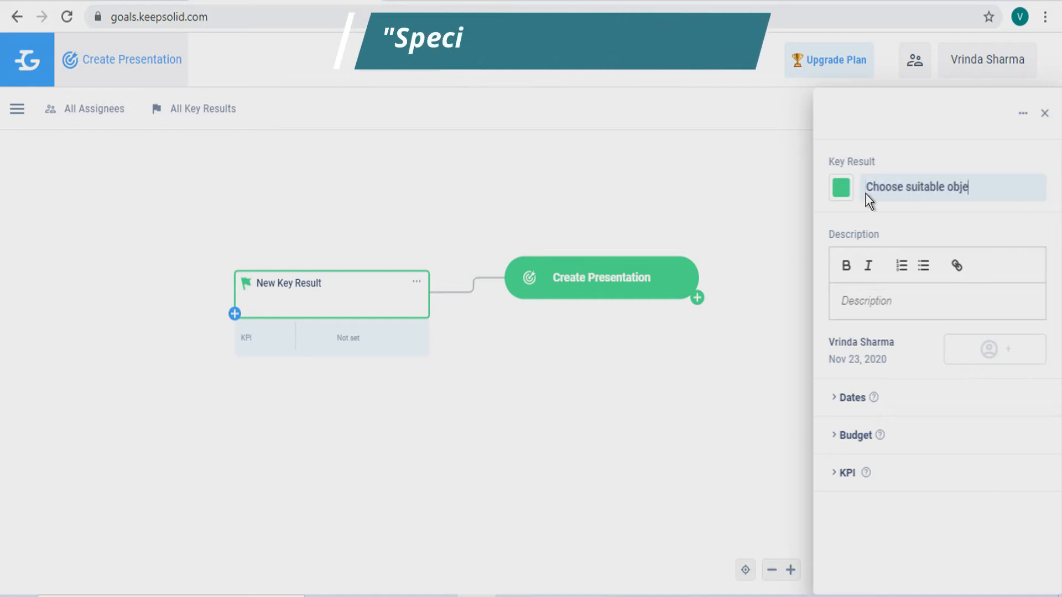
{"action": "type", "text": "ctive for the"}
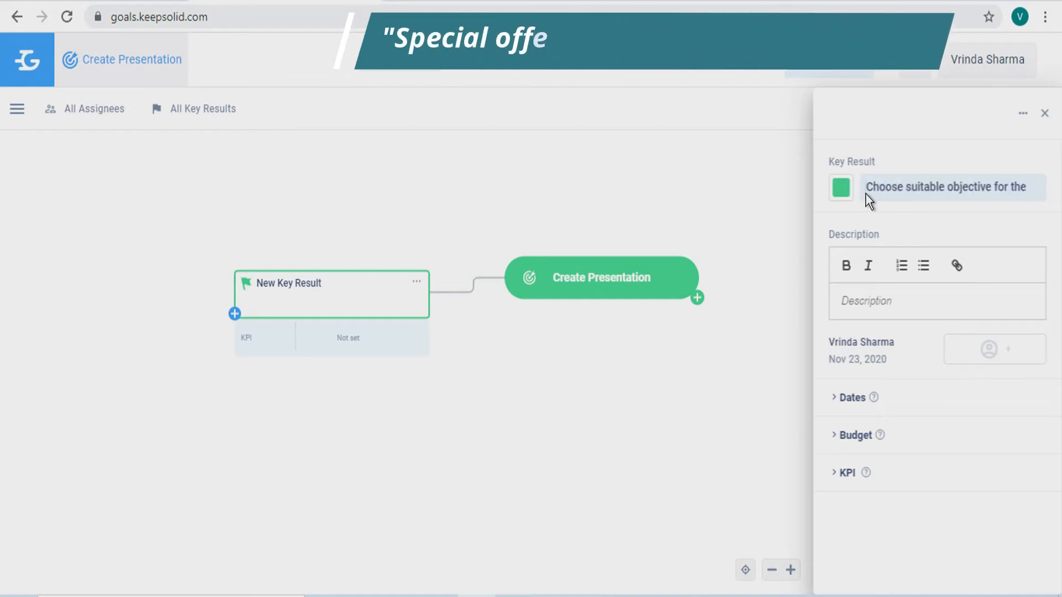
{"action": "left_click", "coordinate": [853, 397]}
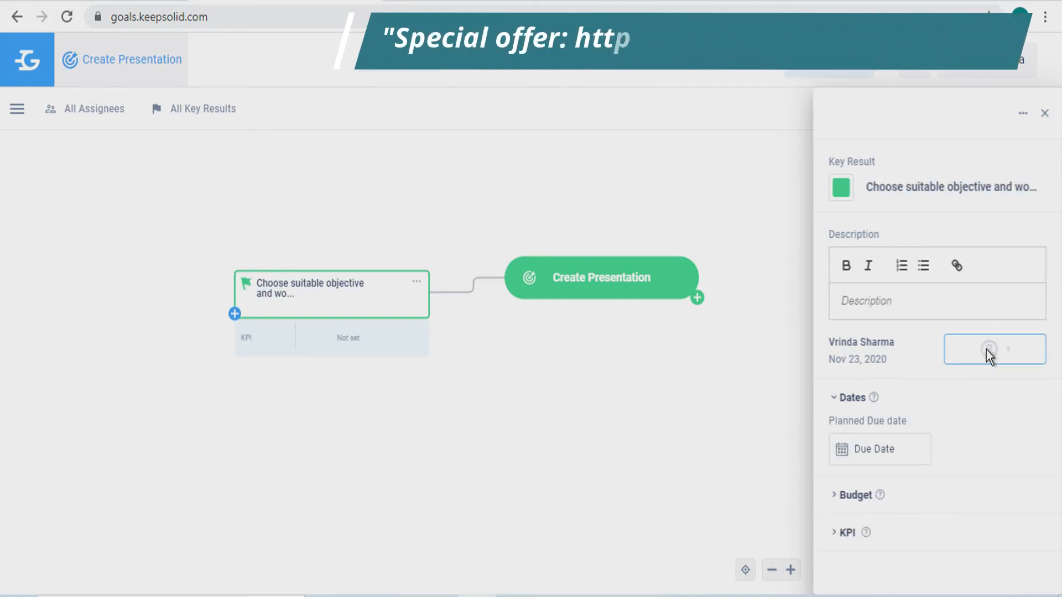
Step: Review the key result's budget and KPI sections and its Copy Link, Complete, Delete actions
{"action": "left_click", "coordinate": [1043, 113]}
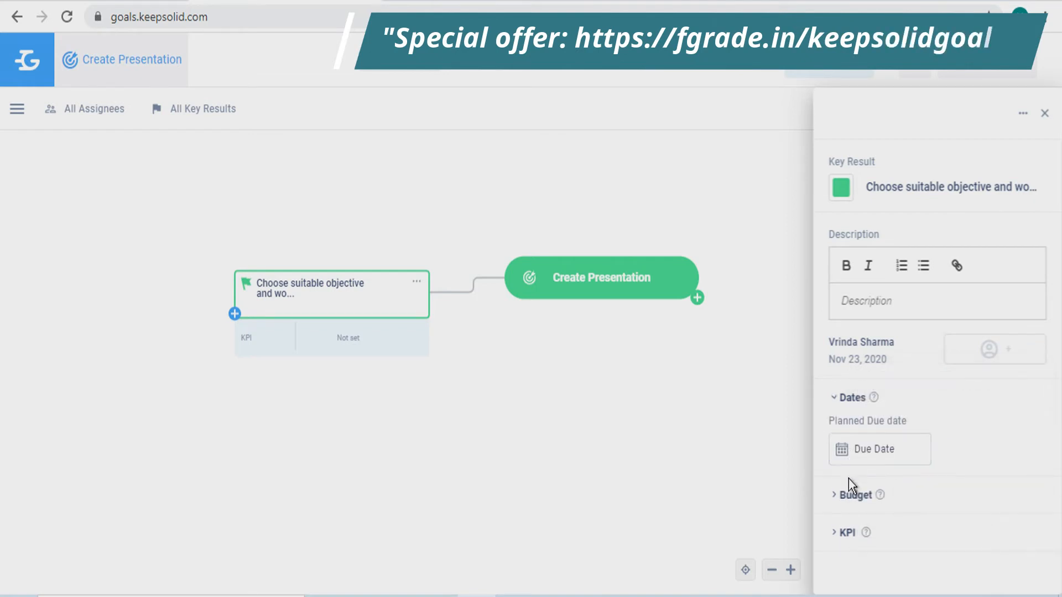
{"action": "left_click", "coordinate": [858, 494]}
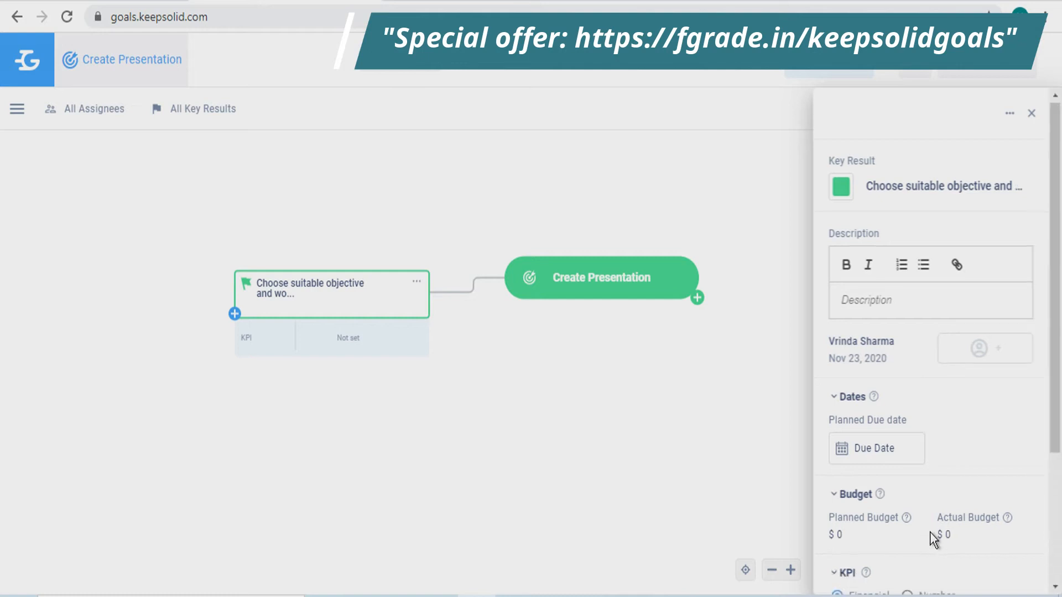
{"action": "scroll", "scroll_direction": "down", "scroll_amount": 3}
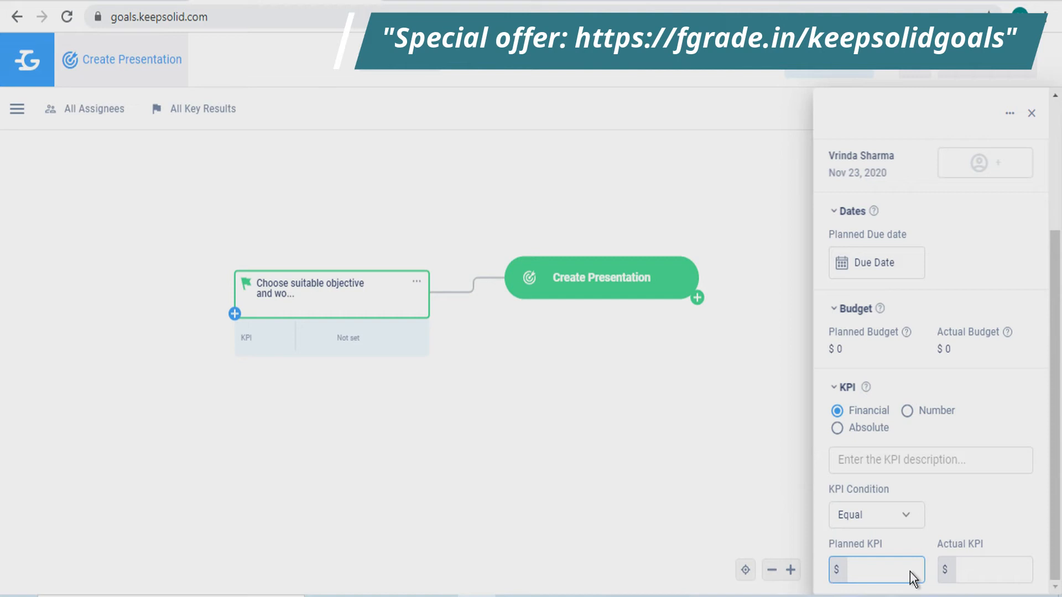
{"action": "mouse_move", "coordinate": [1029, 116]}
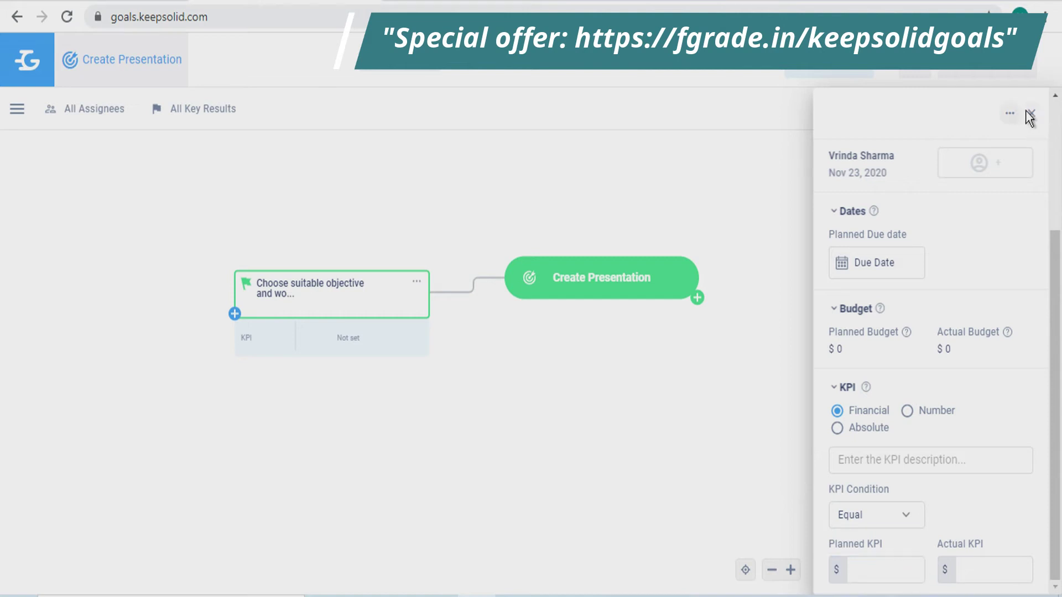
{"action": "left_click", "coordinate": [1009, 113]}
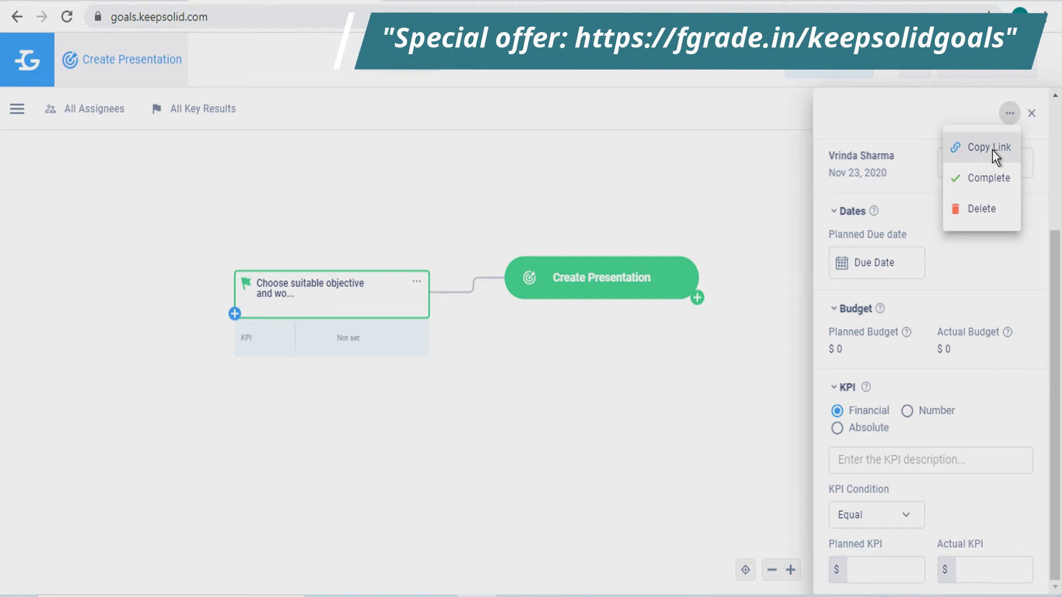
{"action": "mouse_move", "coordinate": [988, 209]}
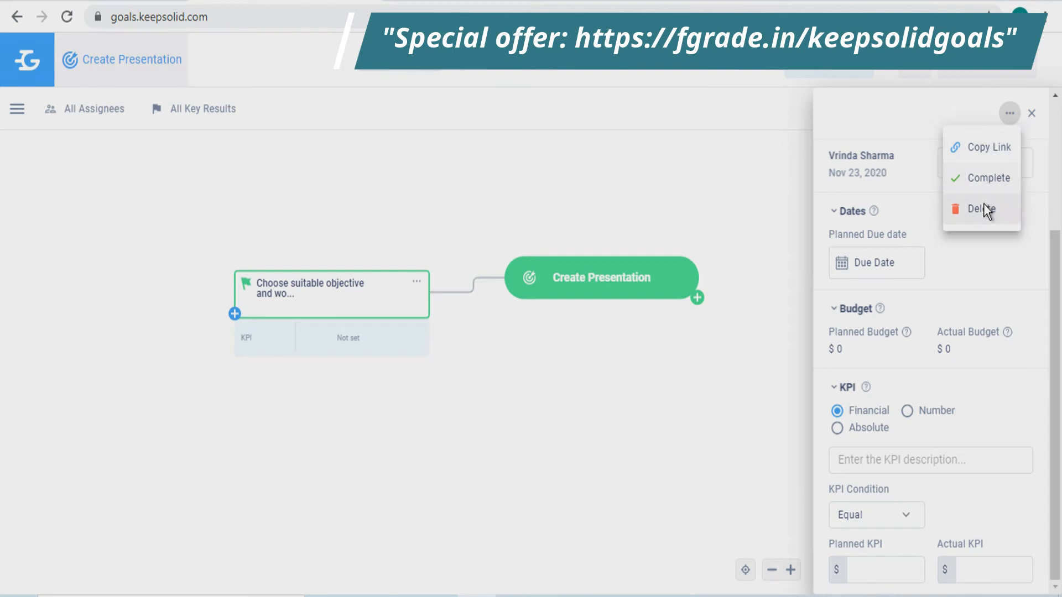
{"action": "mouse_move", "coordinate": [1033, 115]}
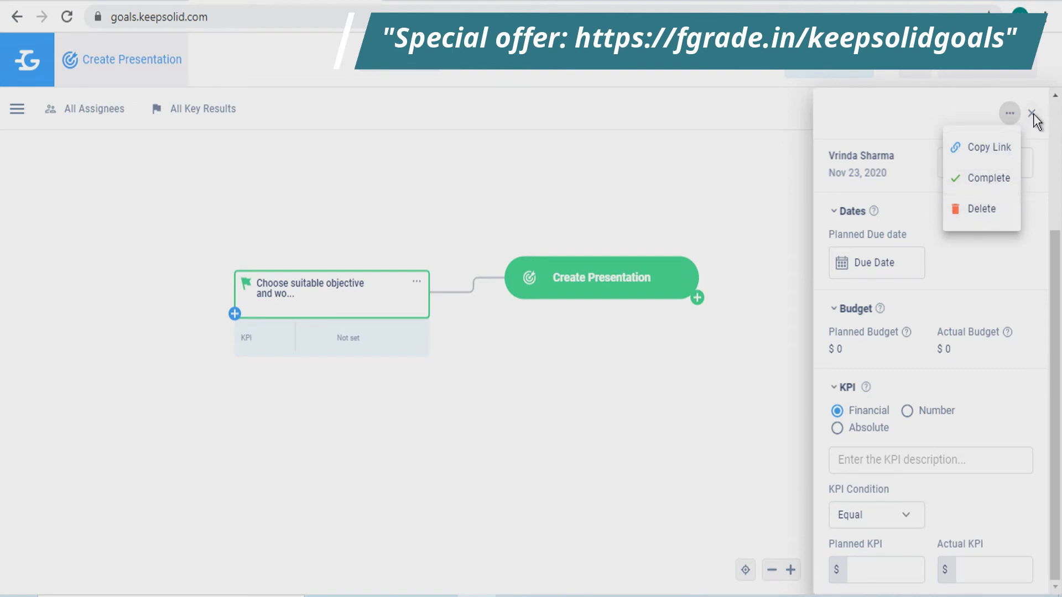
Step: Add a sub-key result named 'Work on suitable themes and data' under the key result
{"action": "left_click", "coordinate": [1033, 113]}
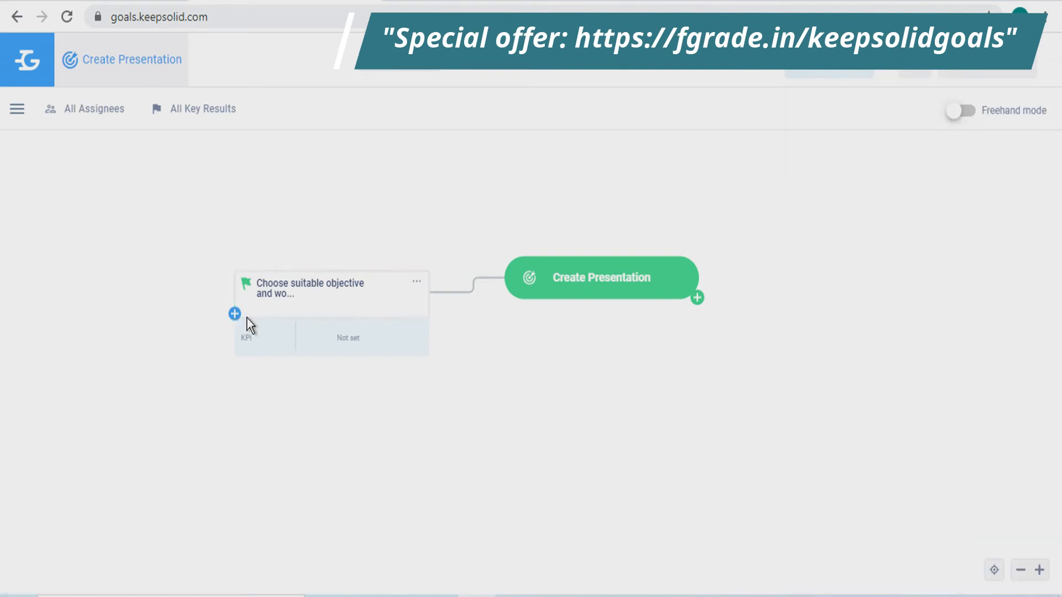
{"action": "left_click", "coordinate": [235, 313]}
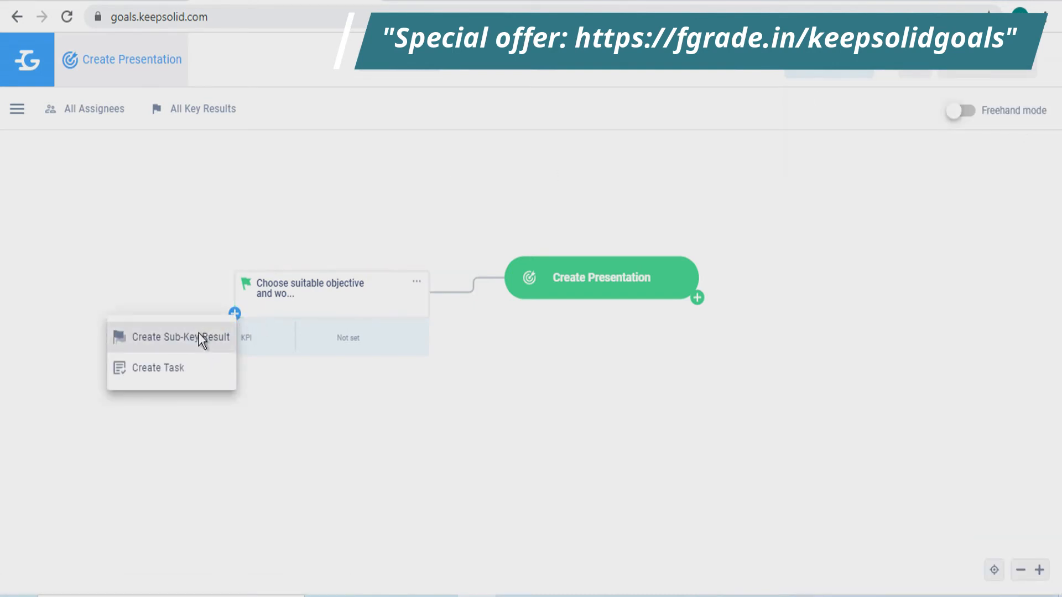
{"action": "left_click", "coordinate": [180, 336]}
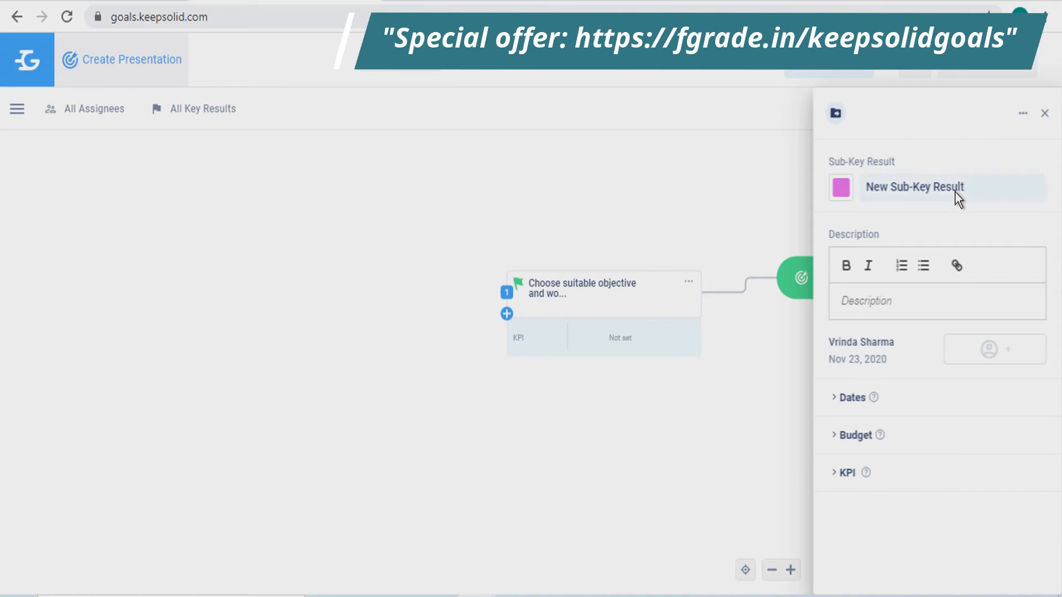
{"action": "double_click", "coordinate": [913, 187]}
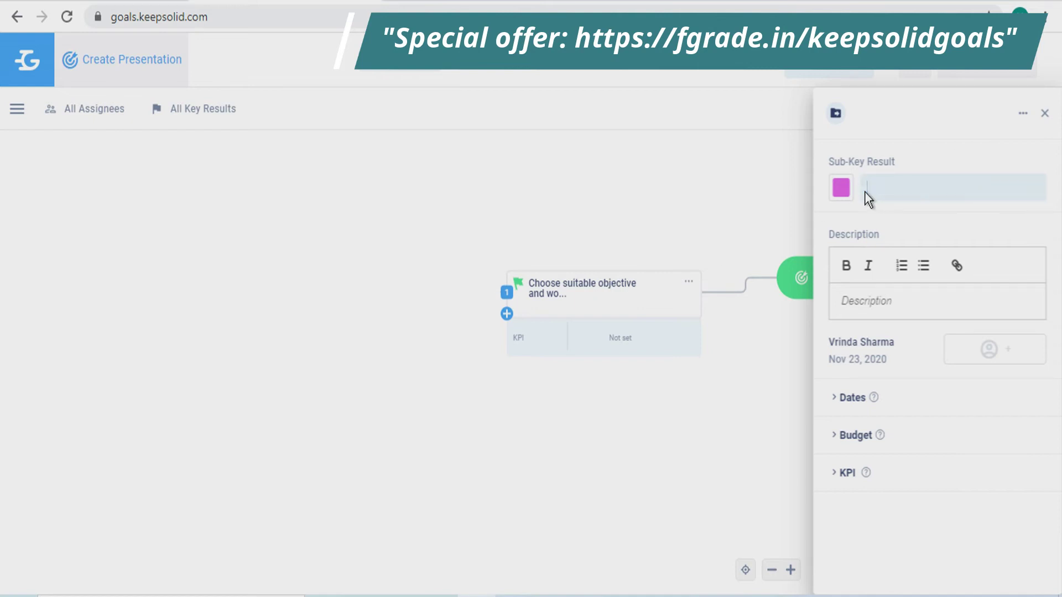
{"action": "type", "text": "Work on sui"}
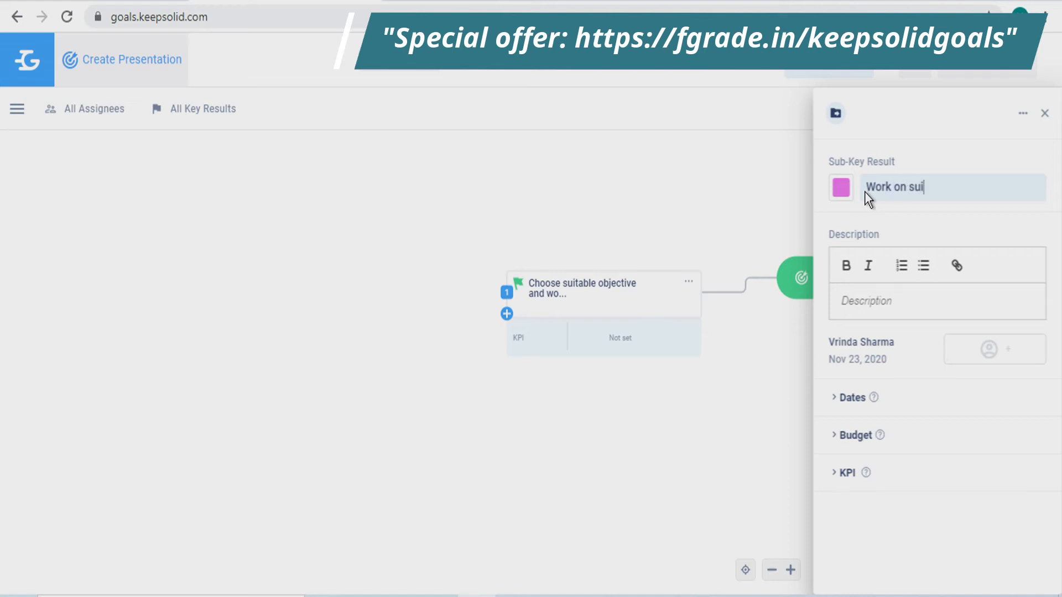
{"action": "type", "text": "table thems"}
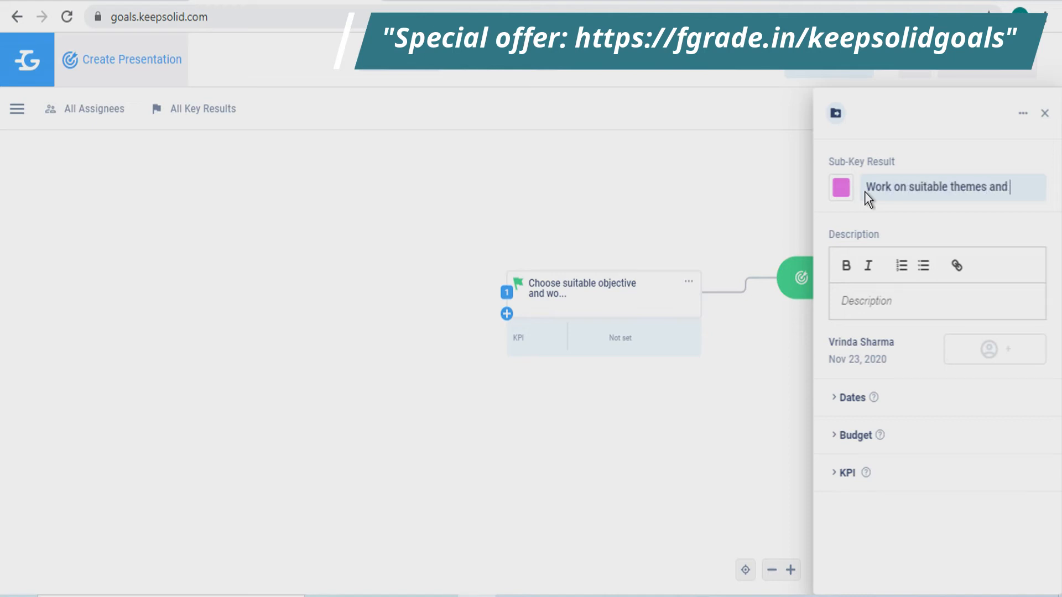
{"action": "type", "text": "data"}
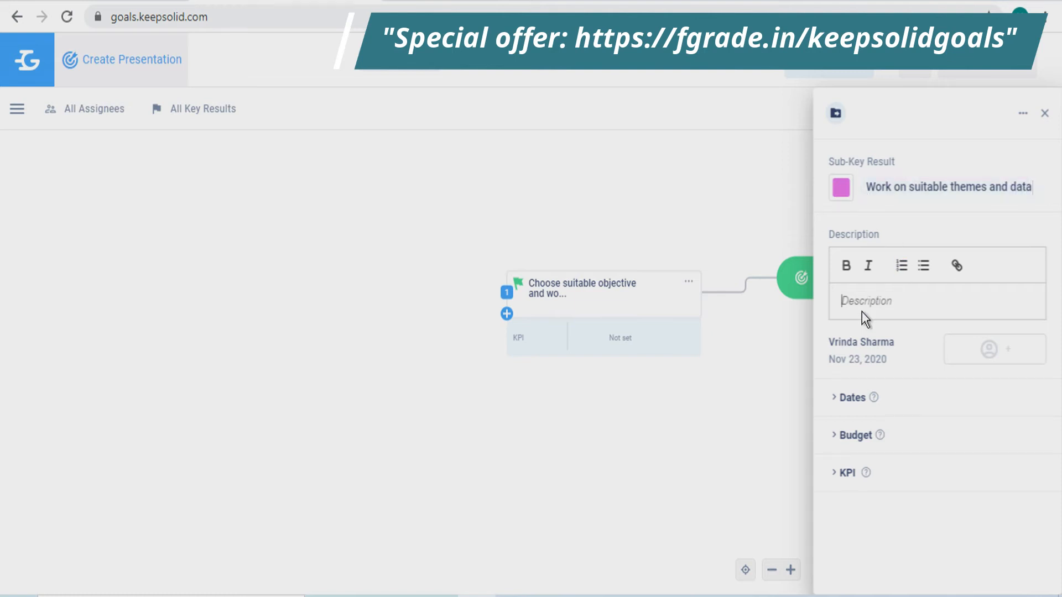
{"action": "left_click", "coordinate": [852, 397]}
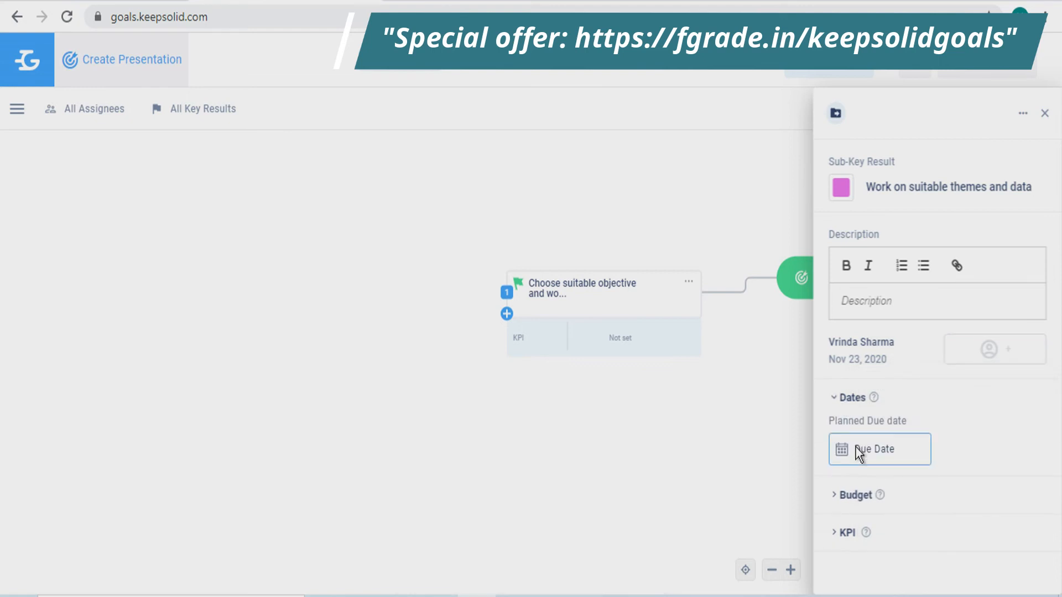
Step: Review the sub-key result's Dates, Budget and KPI sections and its extra actions, then close its details
{"action": "left_click", "coordinate": [878, 449]}
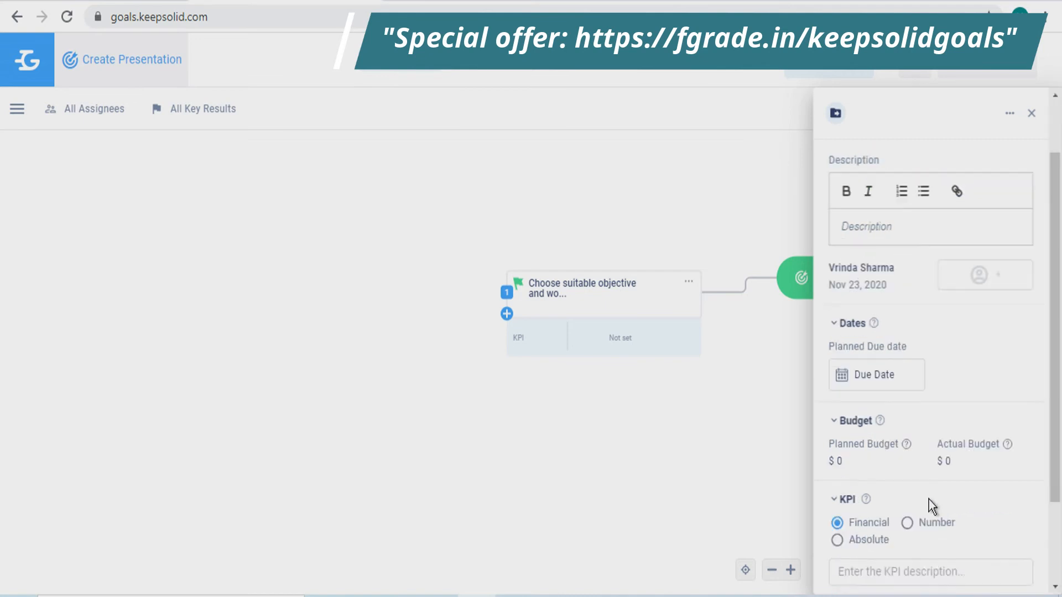
{"action": "scroll", "scroll_direction": "down", "scroll_amount": 3}
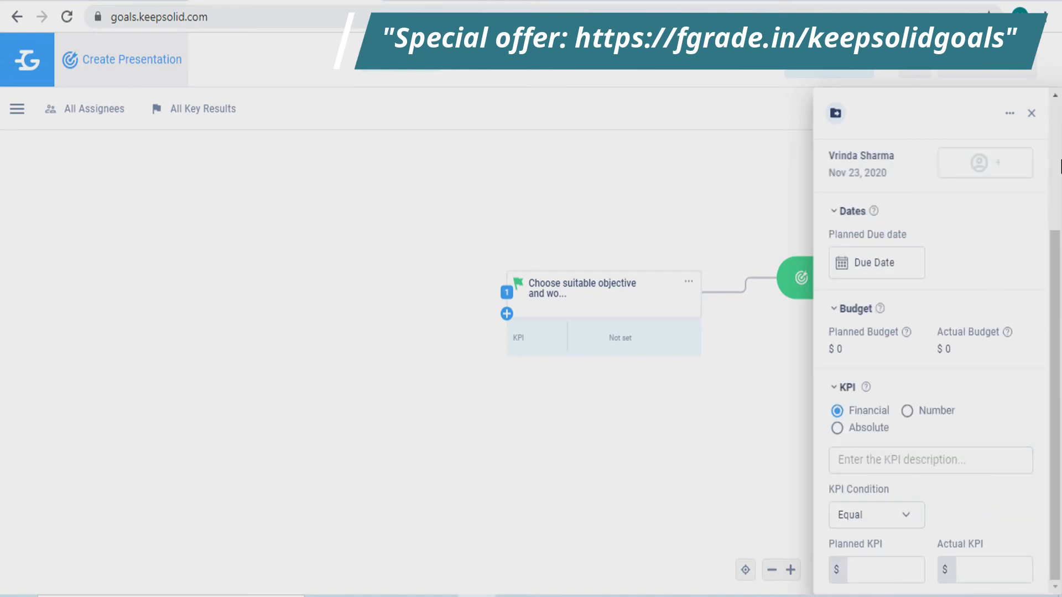
{"action": "left_click", "coordinate": [1009, 113]}
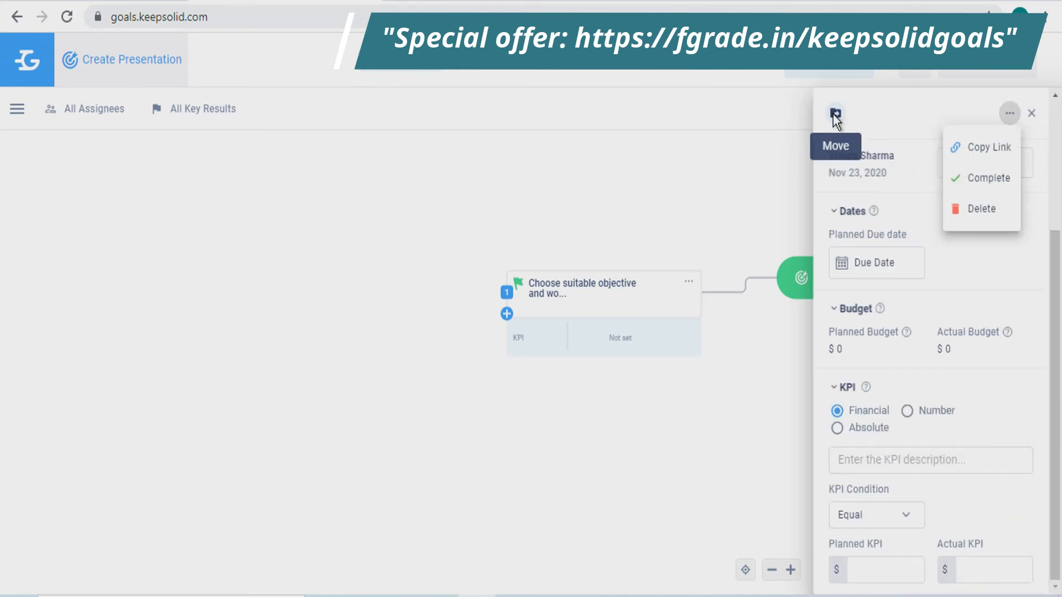
{"action": "left_click", "coordinate": [1032, 113]}
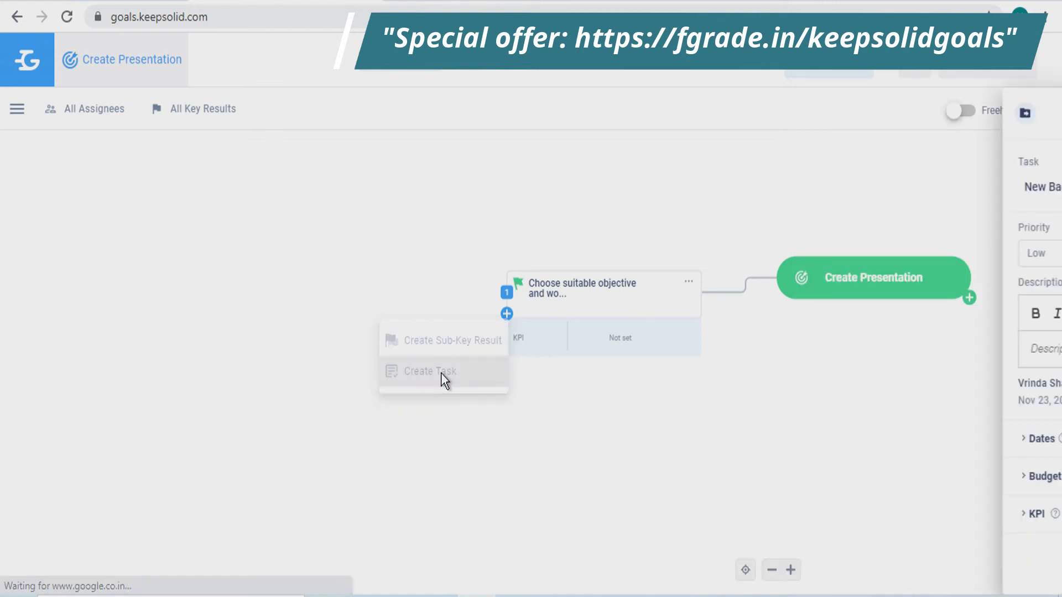
Step: Add a task named 'Prepare dynamic designs.' under the key result, correcting the misspelled word
{"action": "left_click", "coordinate": [430, 372]}
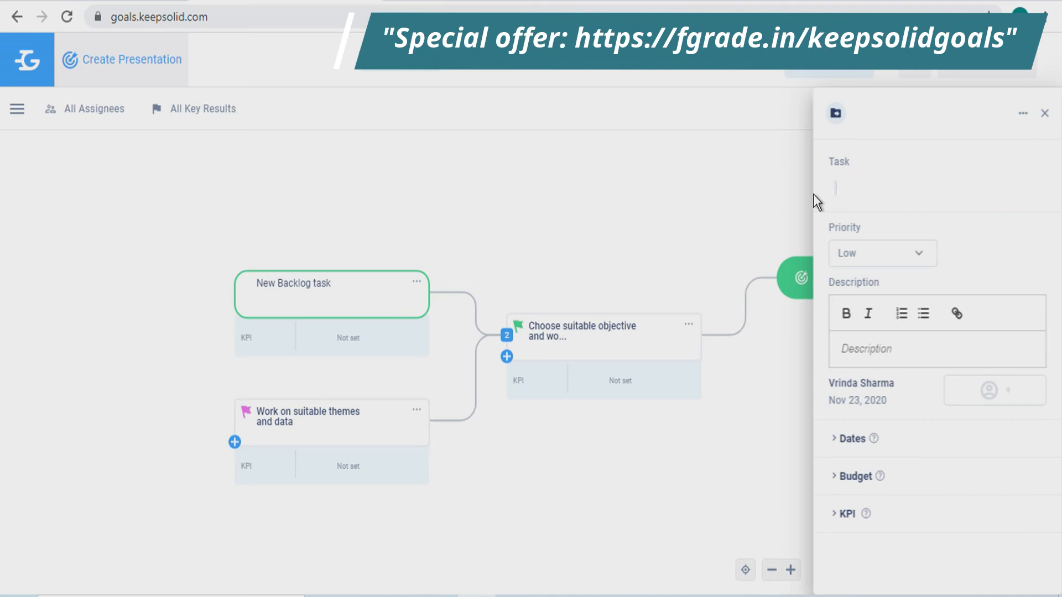
{"action": "type", "text": "Prepare"}
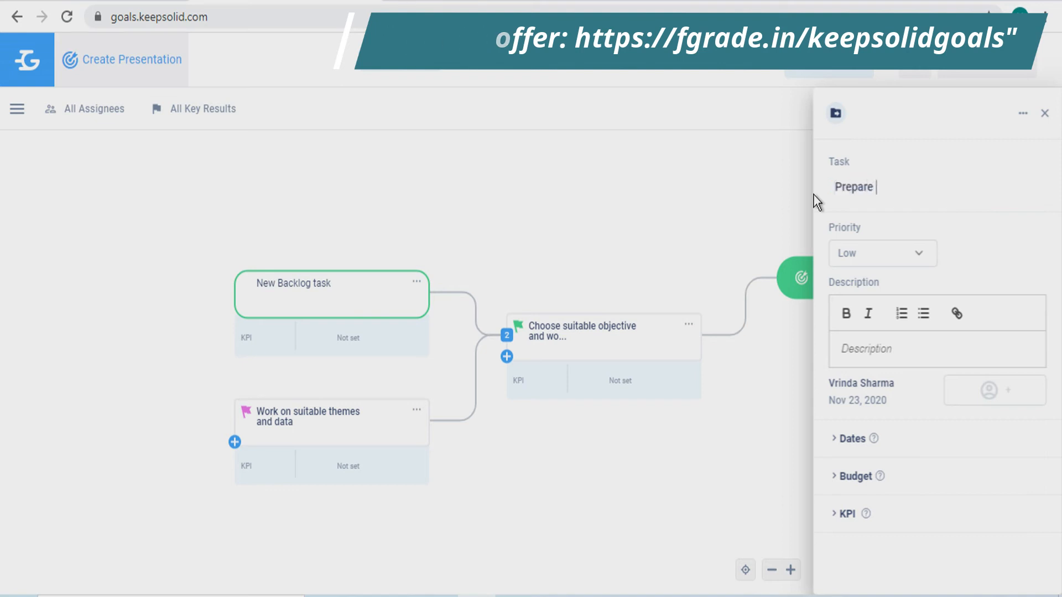
{"action": "type", "text": "dynamic"}
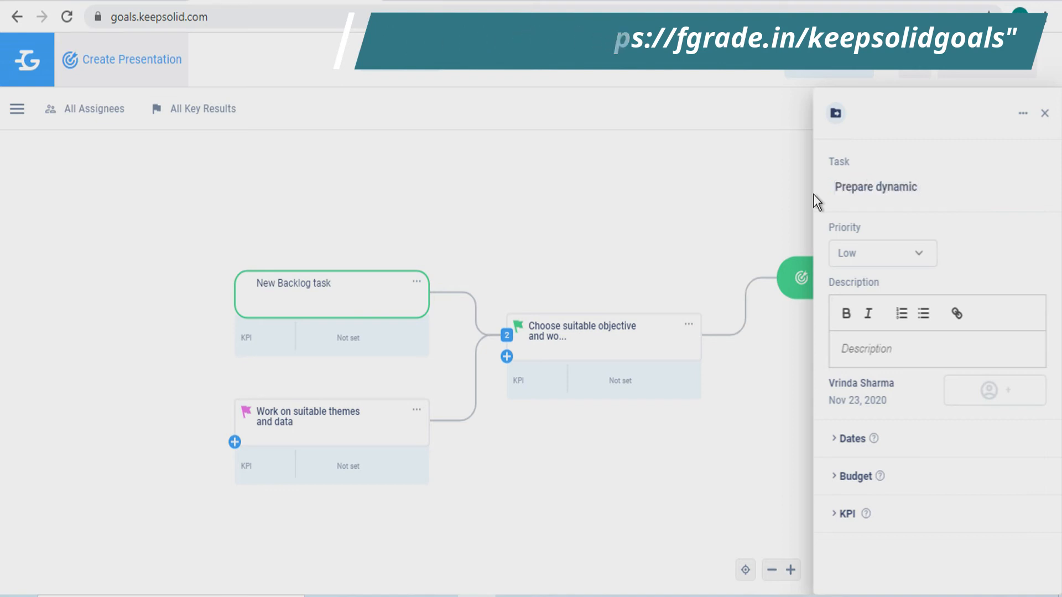
{"action": "type", "text": "designes"}
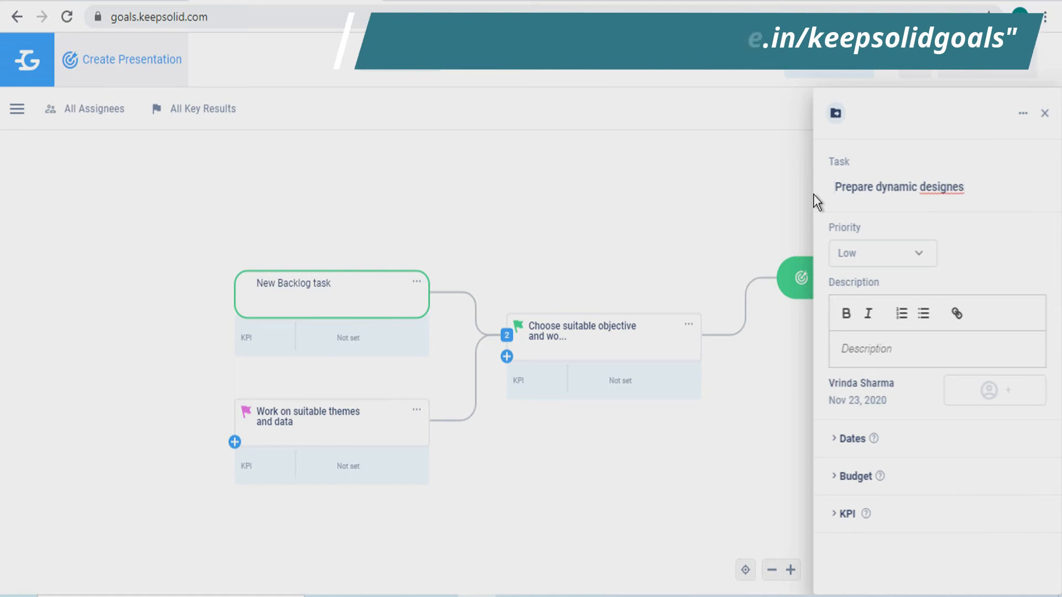
{"action": "double_click", "coordinate": [944, 187]}
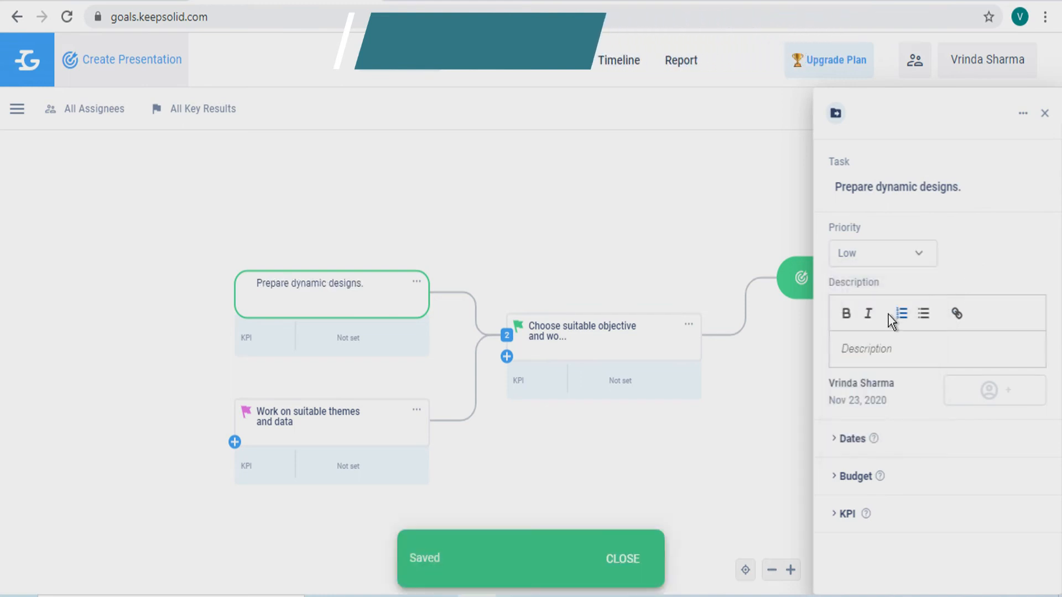
Step: Review the task's date fields and budget section
{"action": "left_click", "coordinate": [993, 391]}
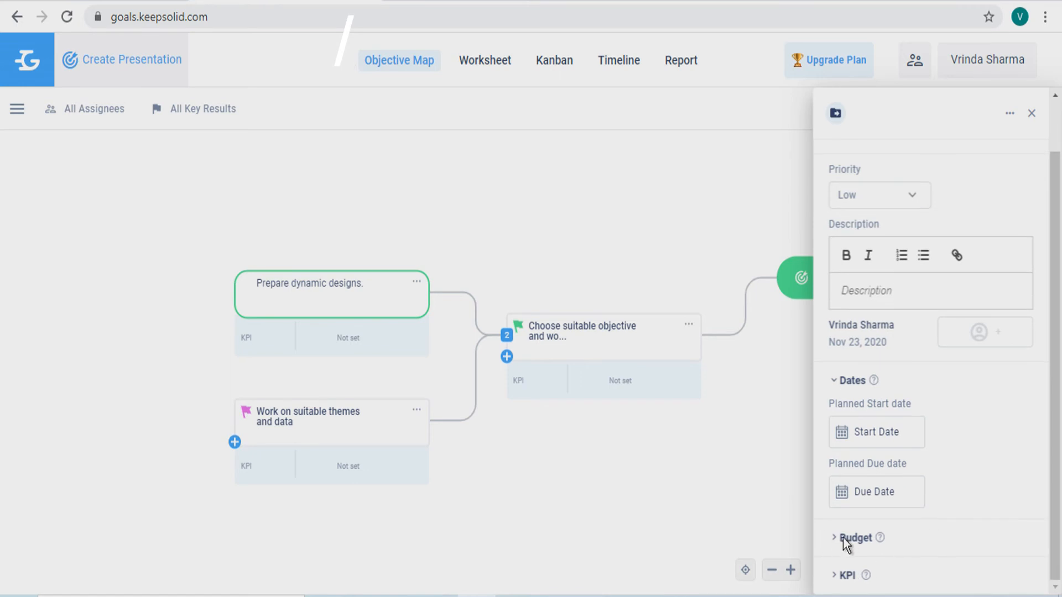
{"action": "left_click", "coordinate": [856, 538]}
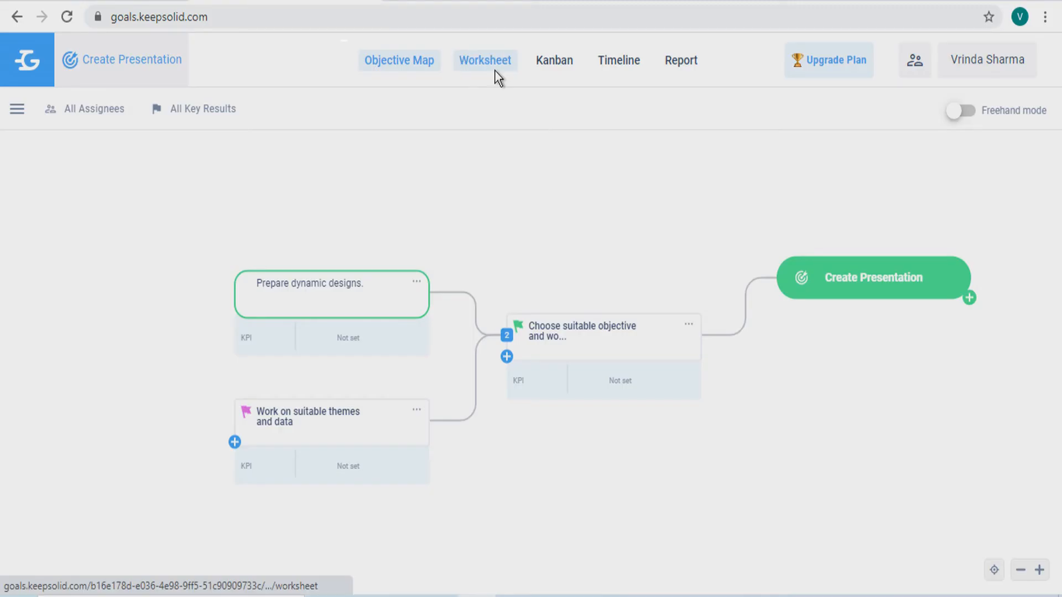
Step: Show Create Presentation's key results in the Worksheet table, listing Choose suitable objective as Active
{"action": "left_click", "coordinate": [483, 59]}
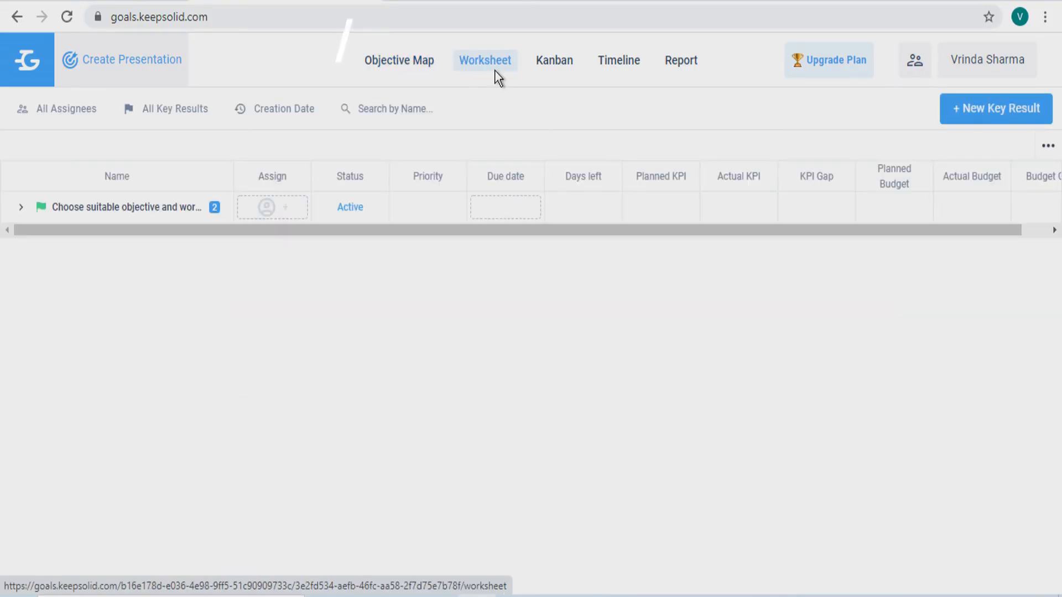
{"action": "mouse_move", "coordinate": [122, 207]}
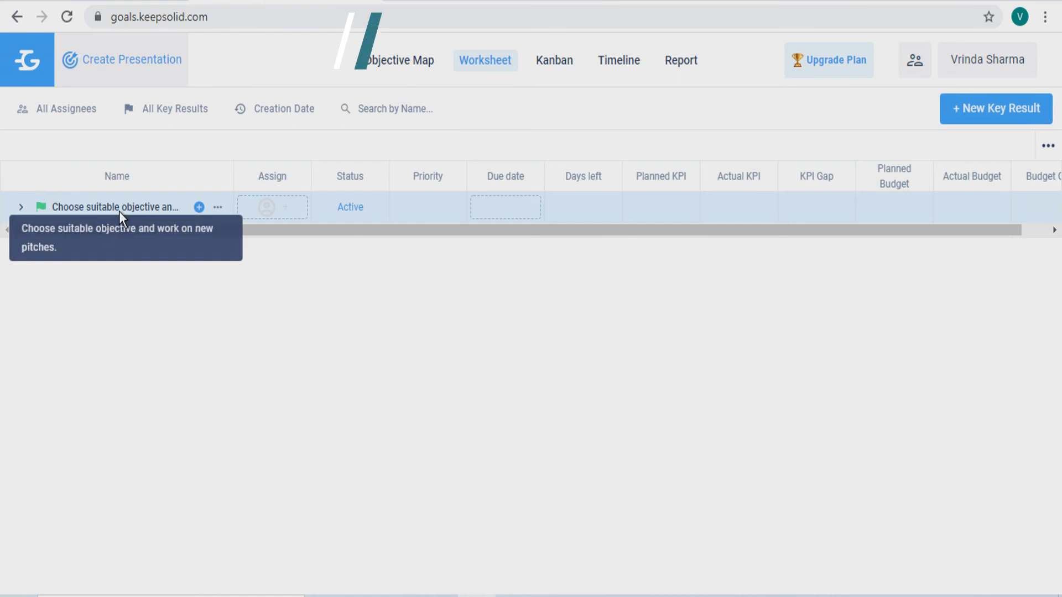
{"action": "mouse_move", "coordinate": [264, 209]}
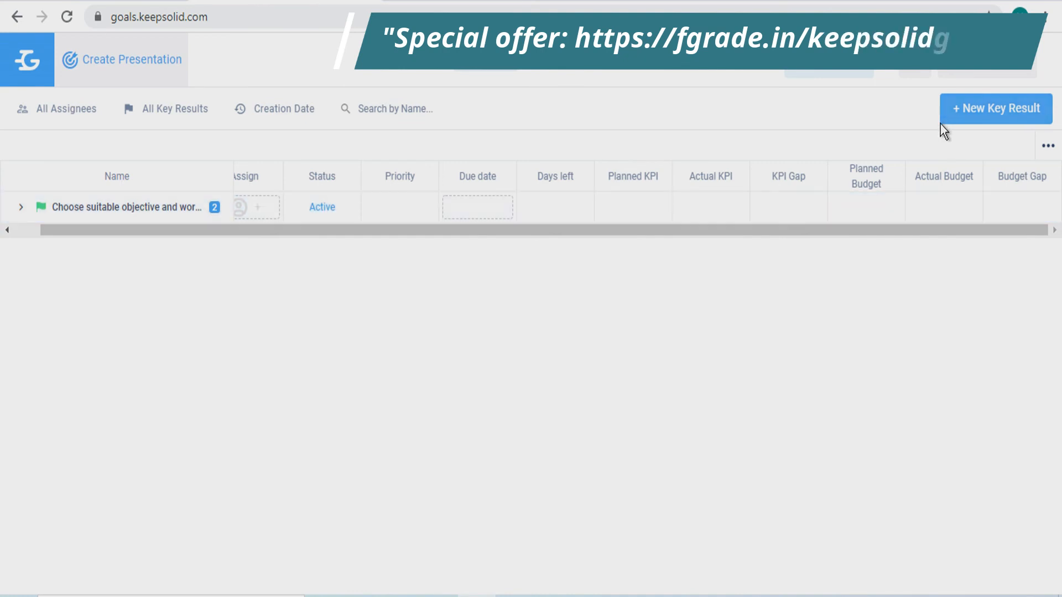
{"action": "mouse_move", "coordinate": [1006, 115]}
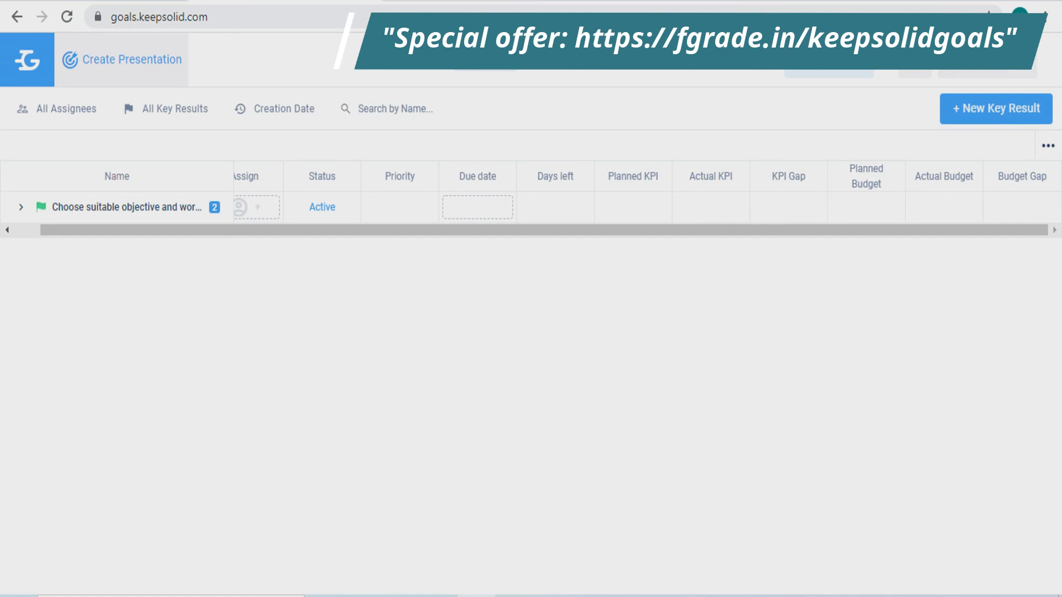
Step: View the Kanban board with Prepare dynamic designs. in To Do and check its details panel
{"action": "left_click", "coordinate": [21, 207]}
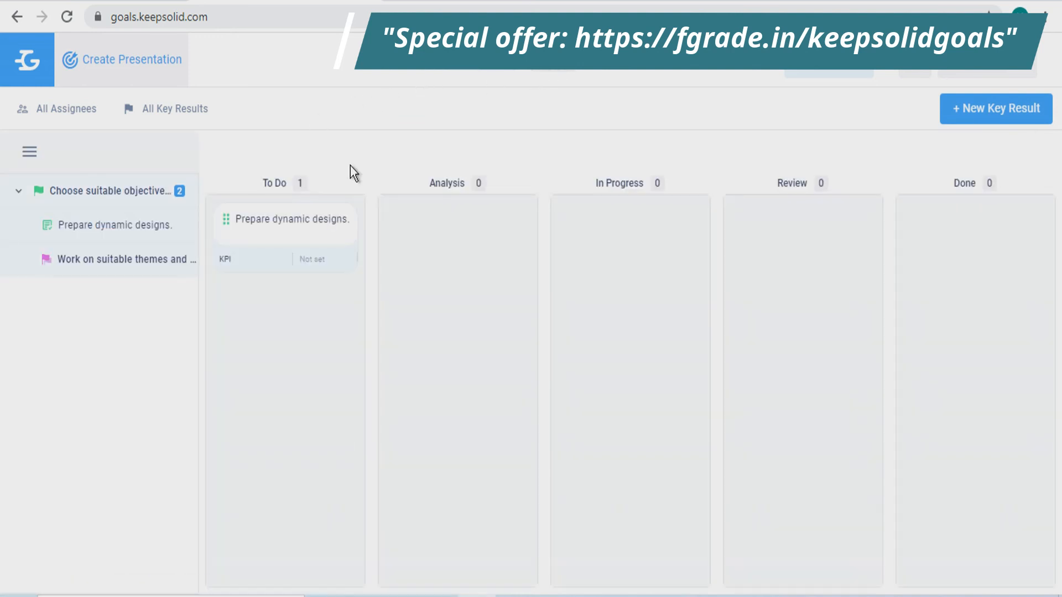
{"action": "mouse_move", "coordinate": [271, 287]}
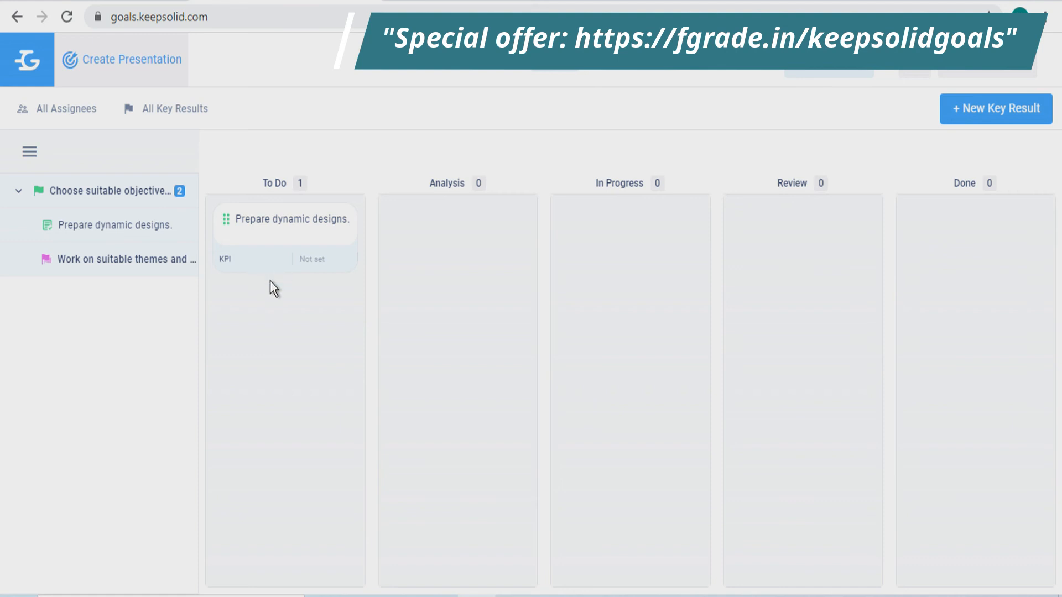
{"action": "mouse_move", "coordinate": [275, 233]}
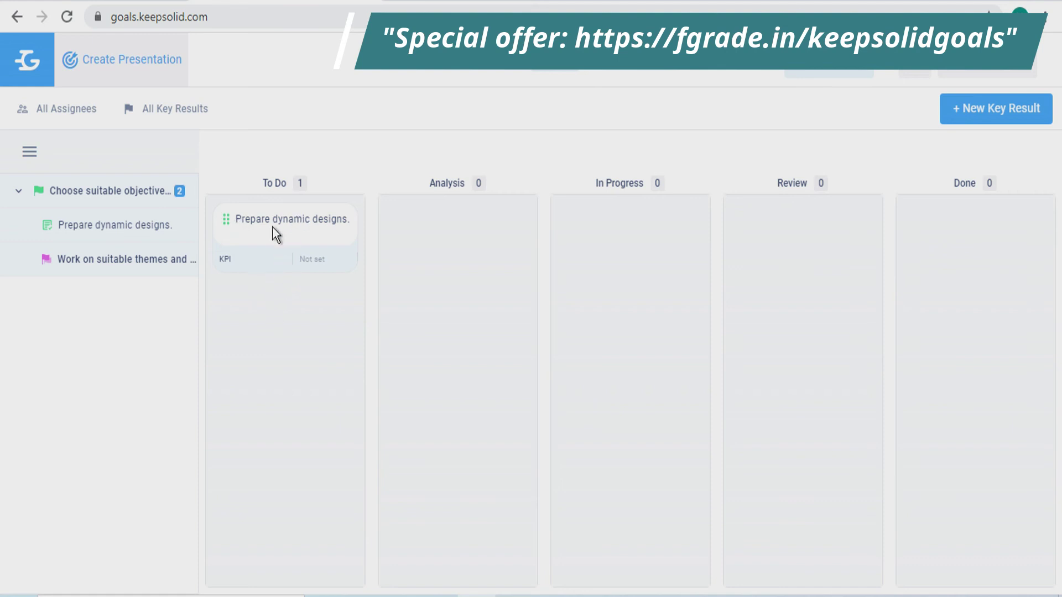
{"action": "left_click", "coordinate": [284, 219]}
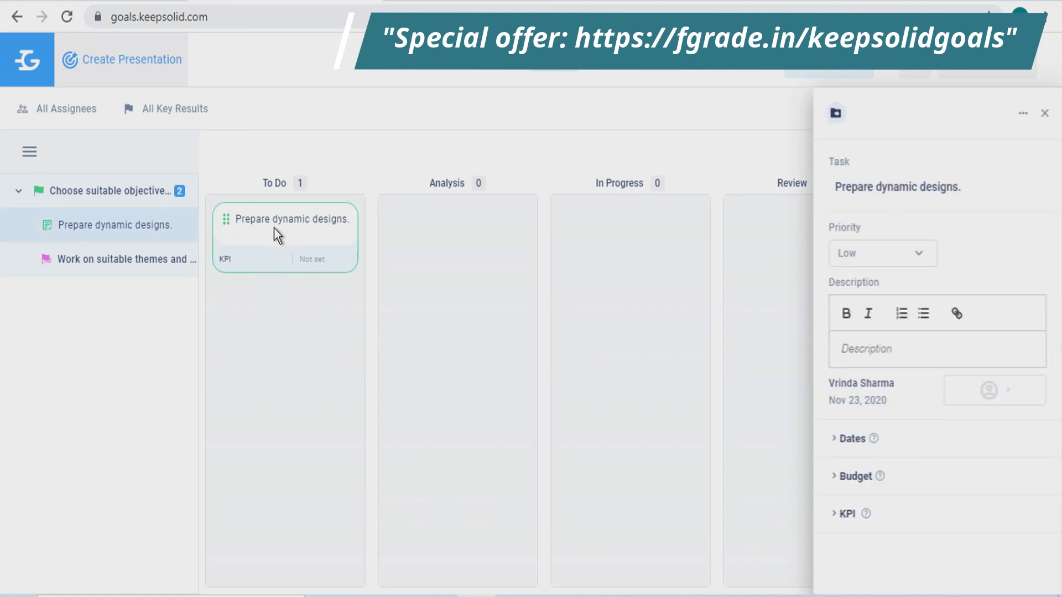
{"action": "mouse_move", "coordinate": [1043, 193]}
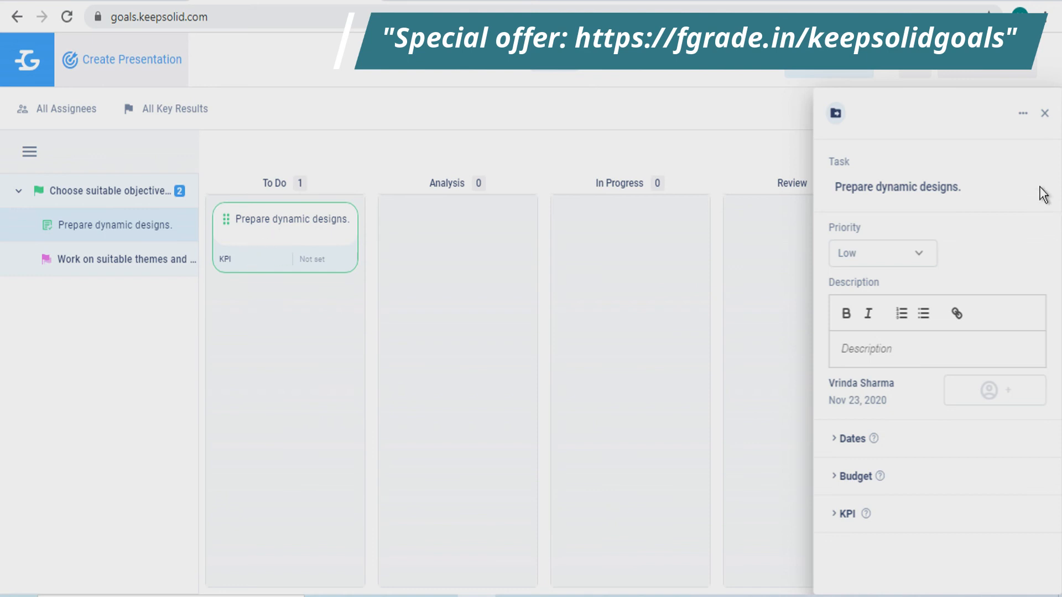
{"action": "left_click", "coordinate": [1043, 113]}
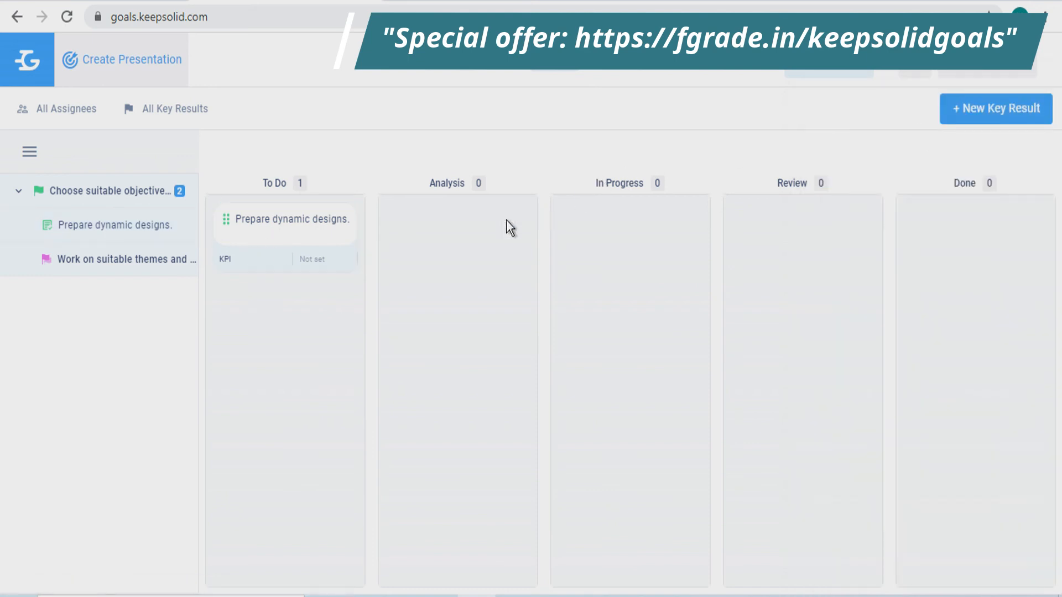
{"action": "mouse_move", "coordinate": [476, 236]}
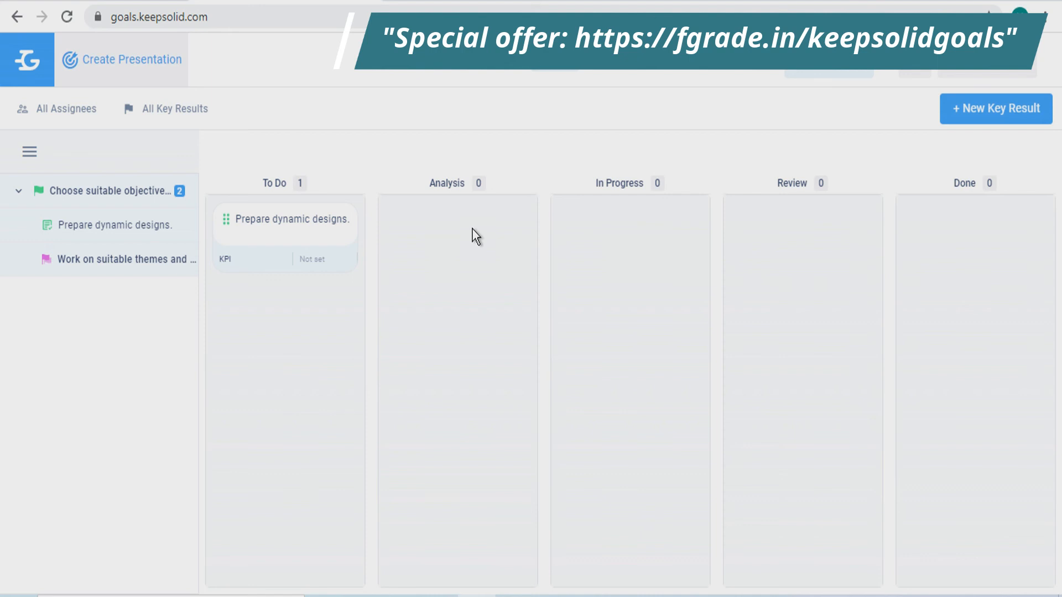
{"action": "mouse_move", "coordinate": [1050, 246]}
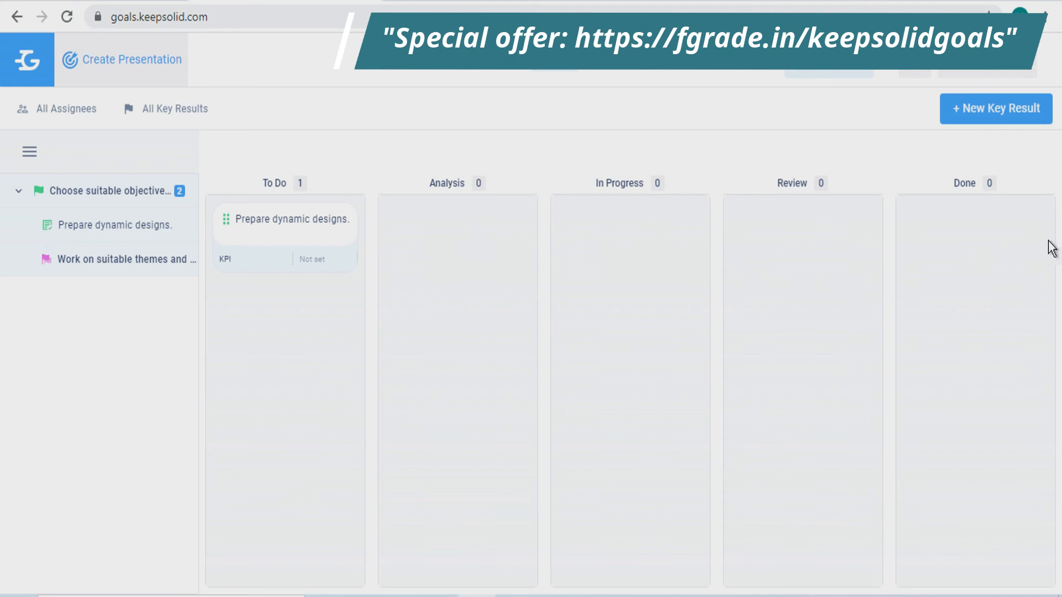
{"action": "mouse_move", "coordinate": [613, 74]}
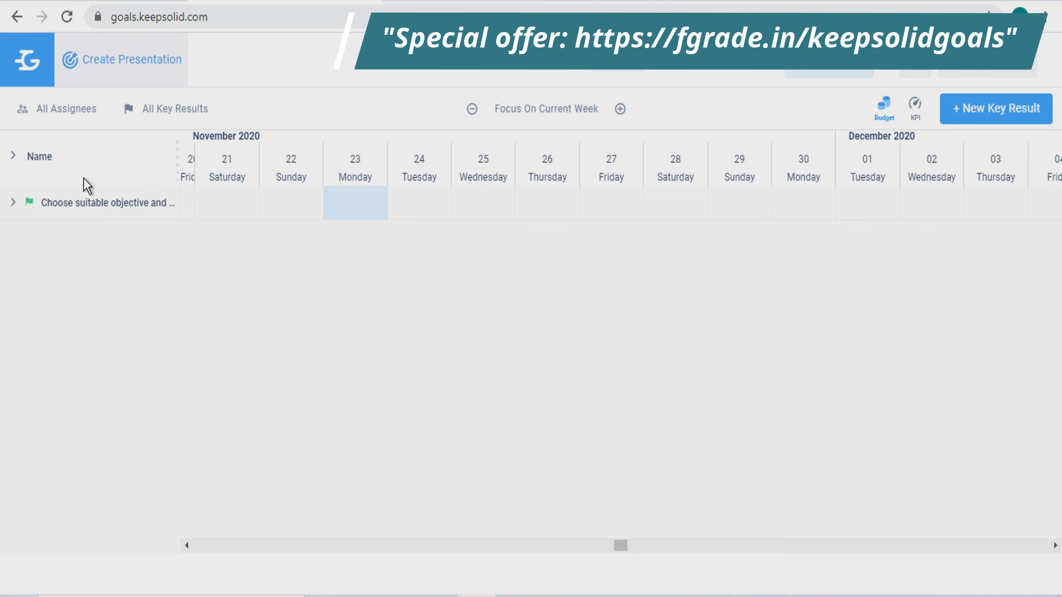
{"action": "mouse_move", "coordinate": [103, 203]}
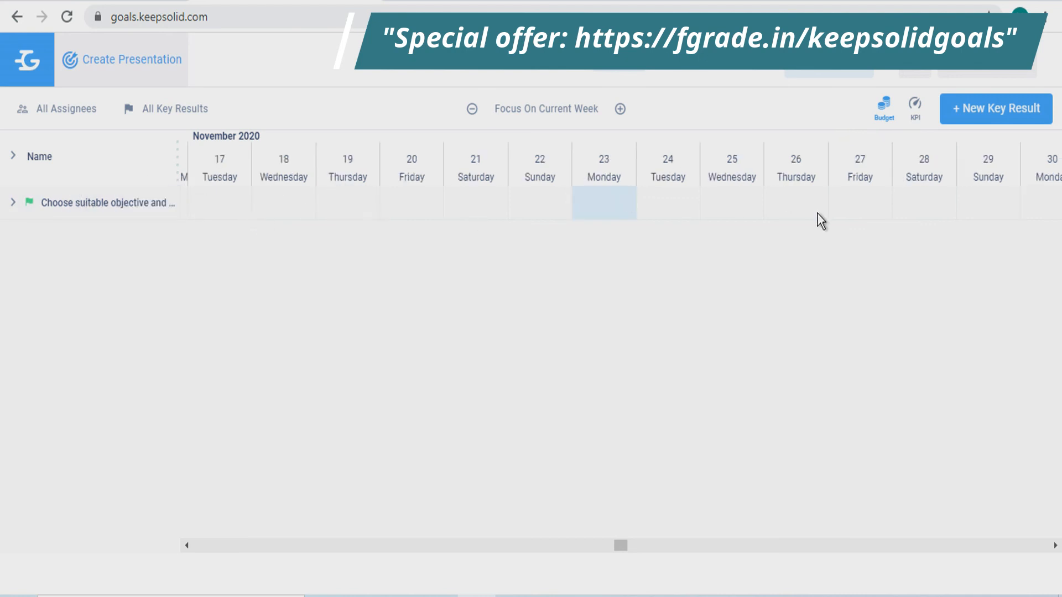
{"action": "mouse_move", "coordinate": [823, 191]}
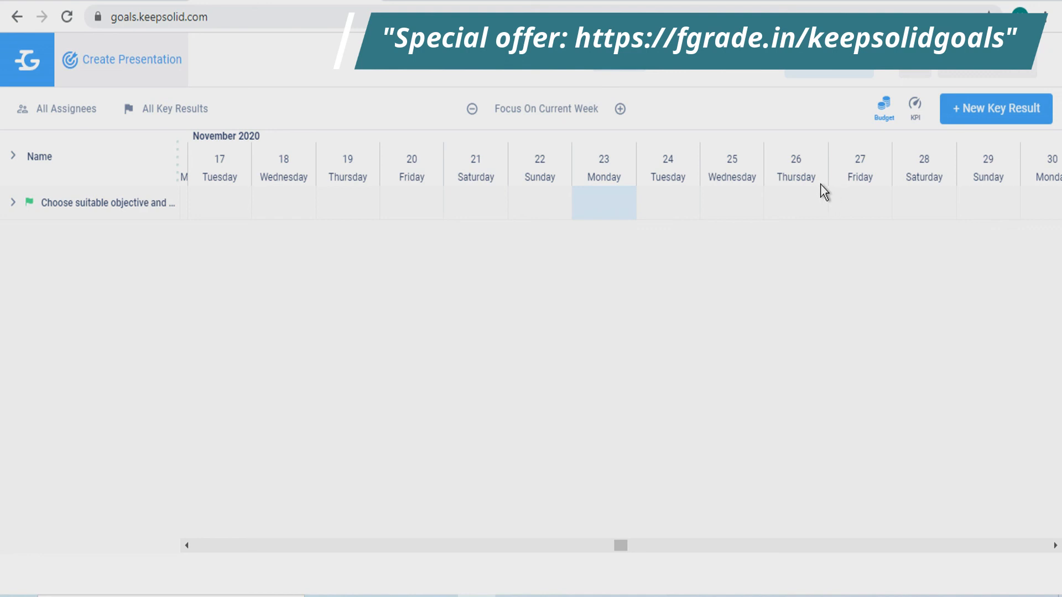
{"action": "mouse_move", "coordinate": [712, 146]}
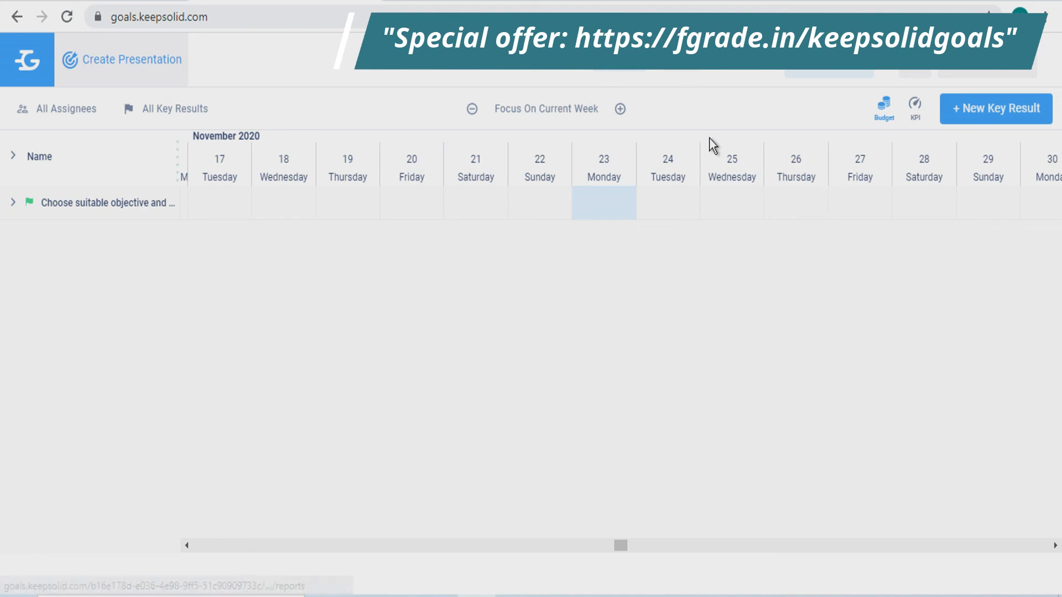
{"action": "mouse_move", "coordinate": [703, 231]}
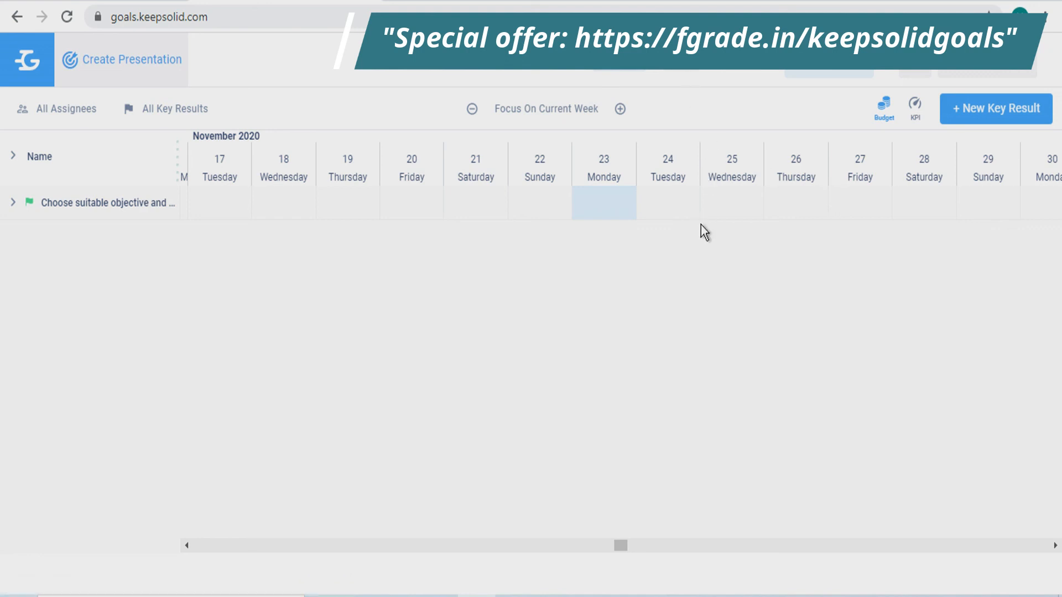
{"action": "mouse_move", "coordinate": [701, 221]}
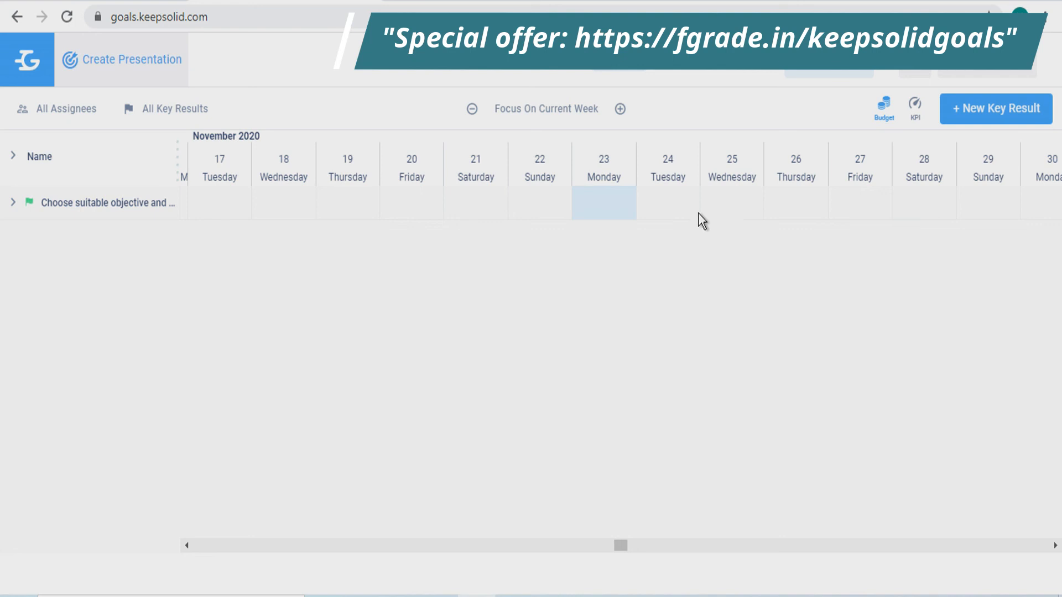
{"action": "mouse_move", "coordinate": [545, 108]}
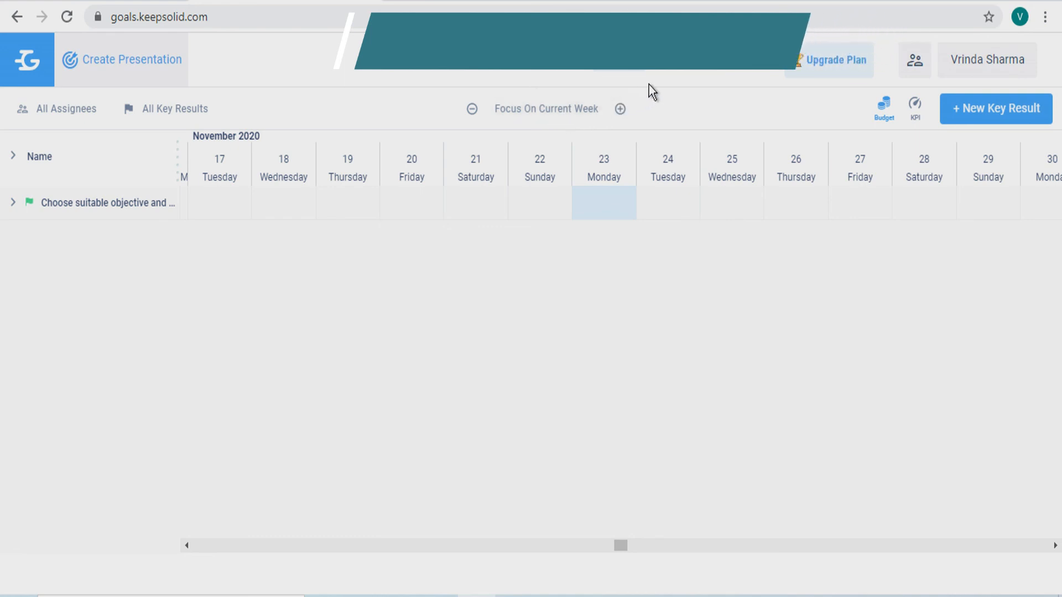
Step: Show the Create Presentation report with 0% objective score and 0% plan quality index
{"action": "left_click", "coordinate": [680, 59]}
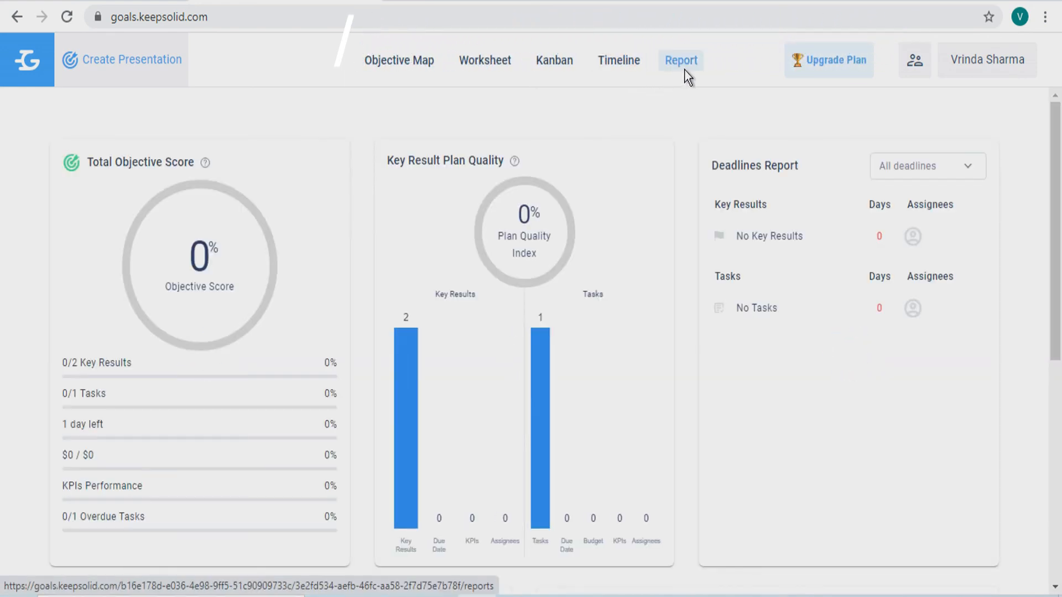
Step: Reveal the Burn Up Chart and Kanban panels further down the report
{"action": "scroll", "scroll_direction": "down", "scroll_amount": 3}
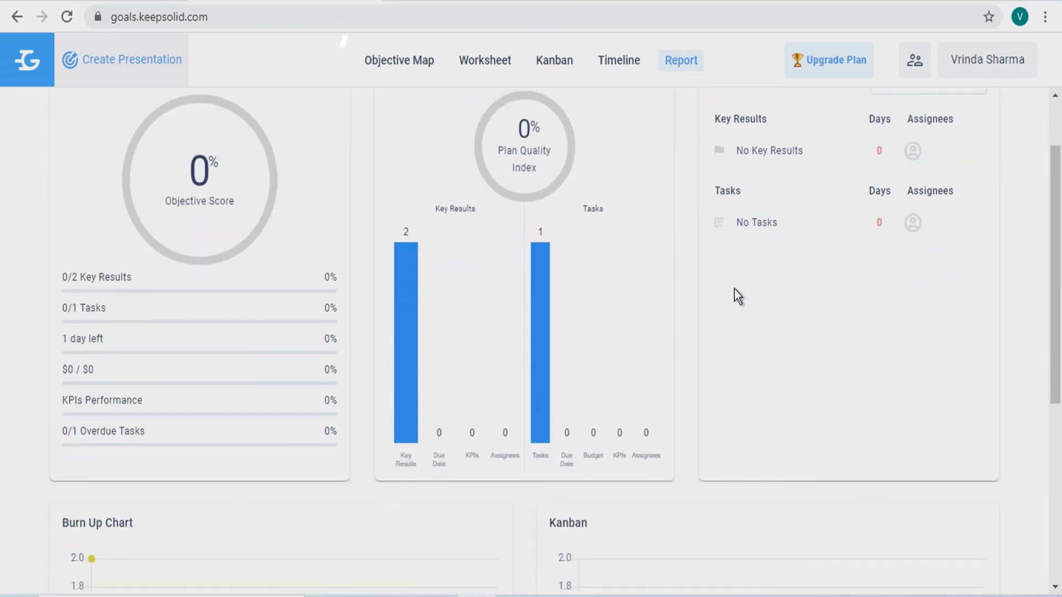
{"action": "mouse_move", "coordinate": [756, 282]}
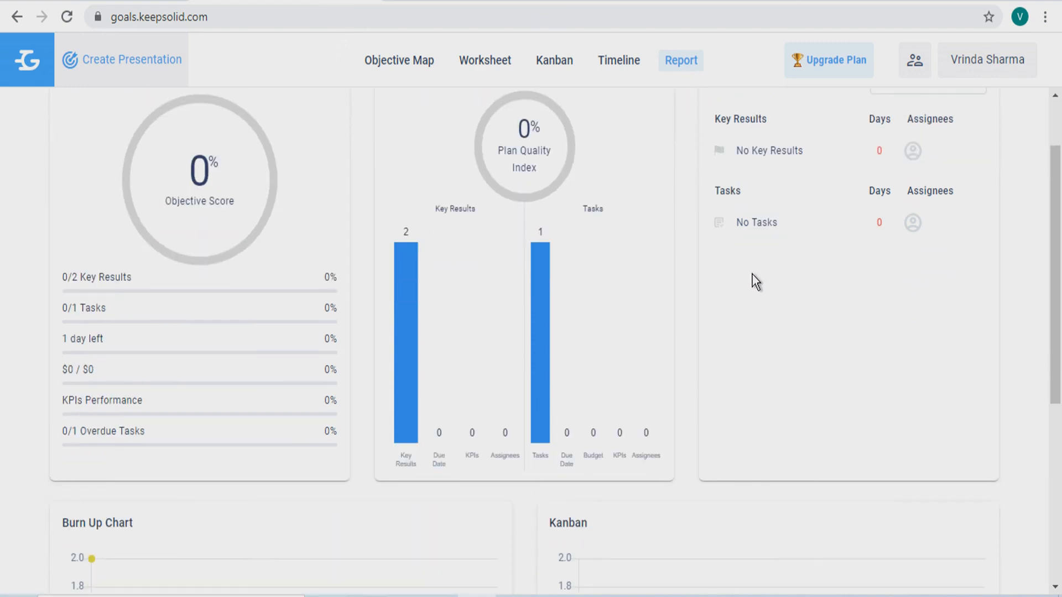